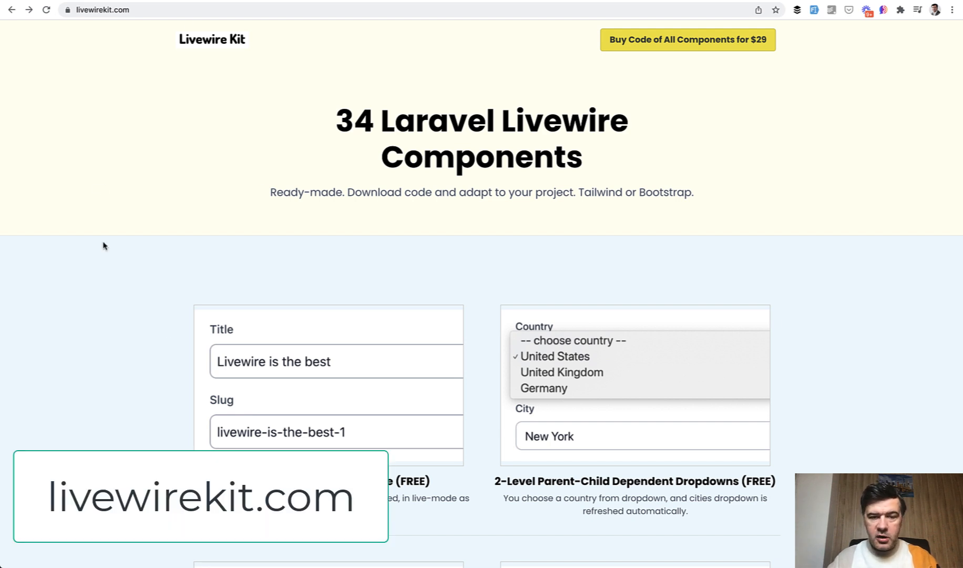
{"action": "mouse_move", "coordinate": [139, 320]}
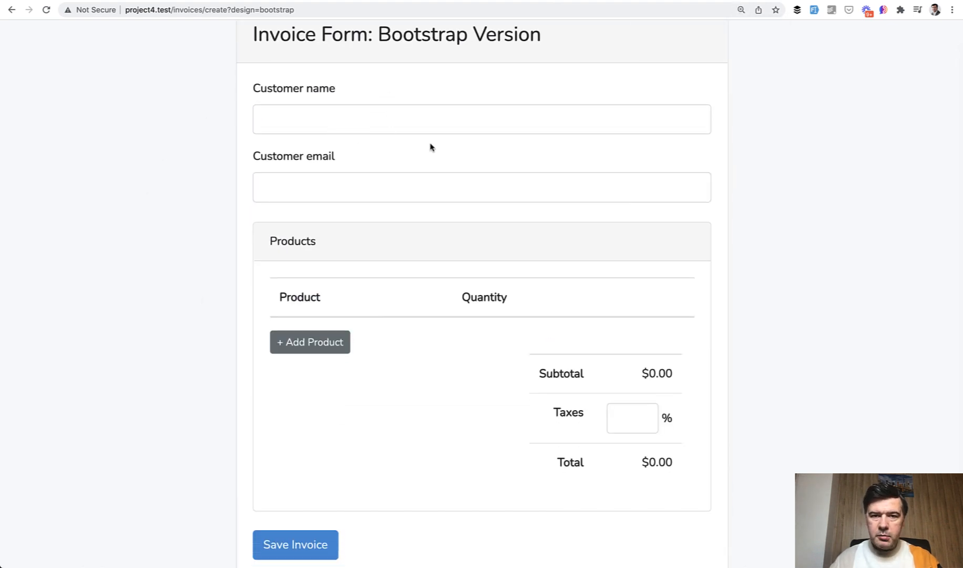
- Enter the customer name and email, then add an iPad line with quantity 3
{"action": "left_click", "coordinate": [482, 119]}
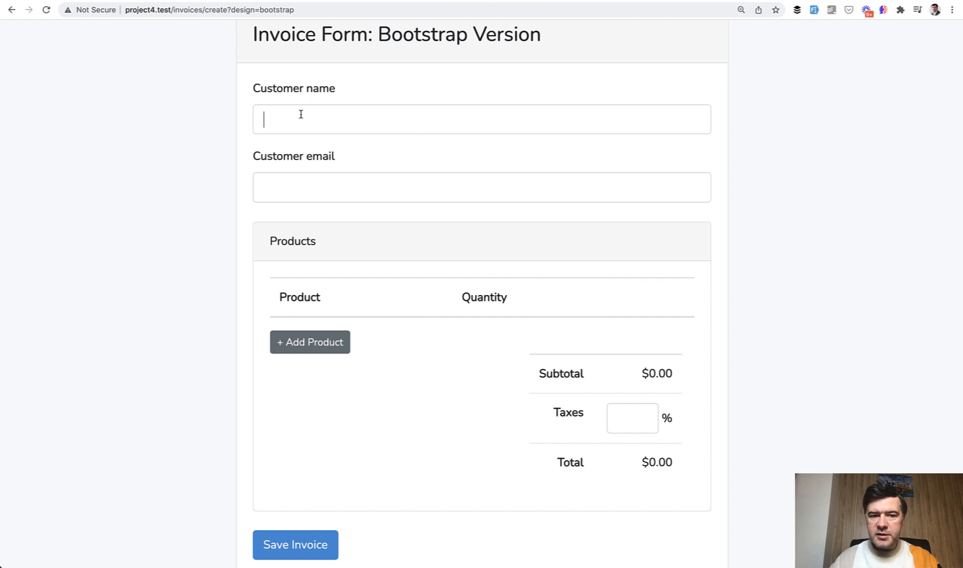
{"action": "left_click", "coordinate": [480, 119]}
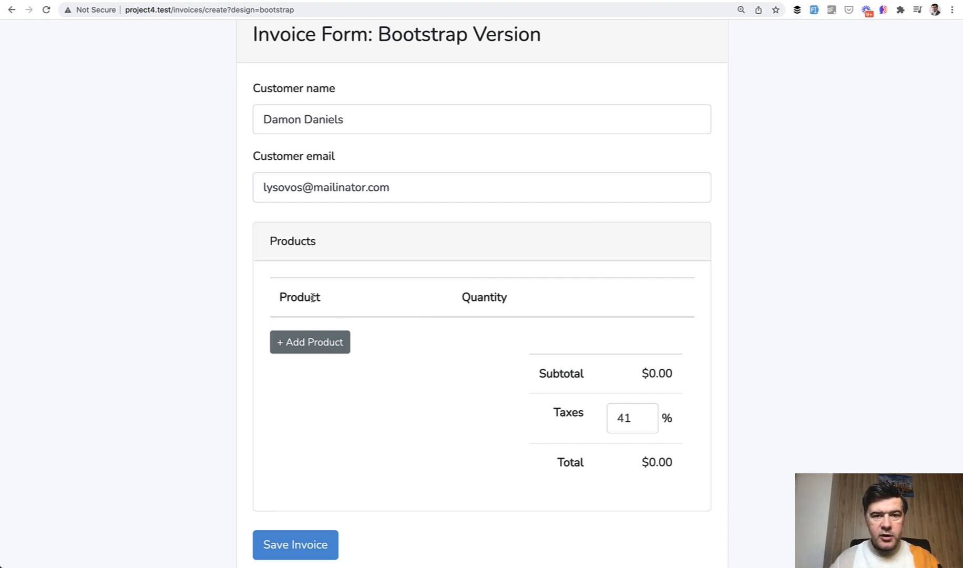
{"action": "left_click", "coordinate": [310, 342]}
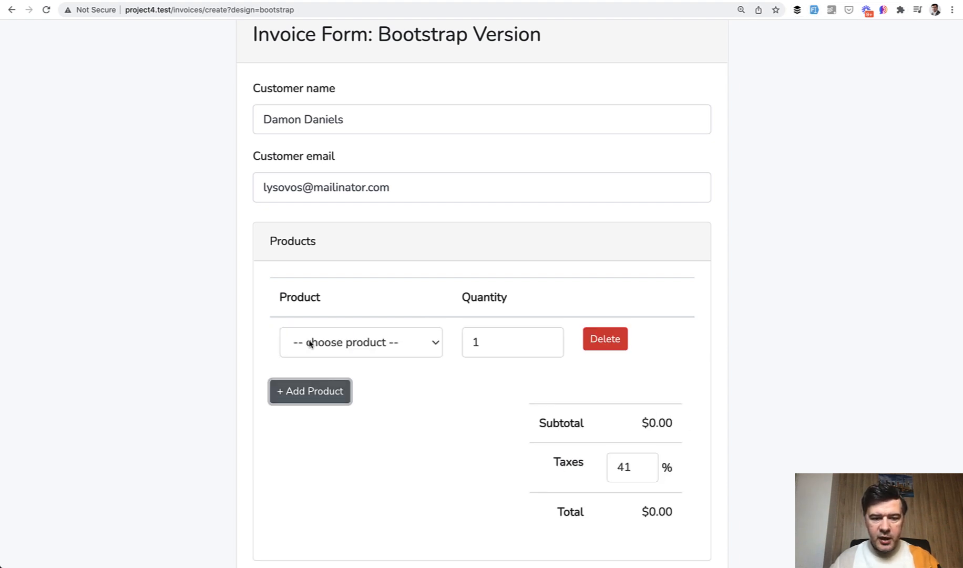
{"action": "left_click", "coordinate": [361, 341]}
{"action": "type", "text": "3"}
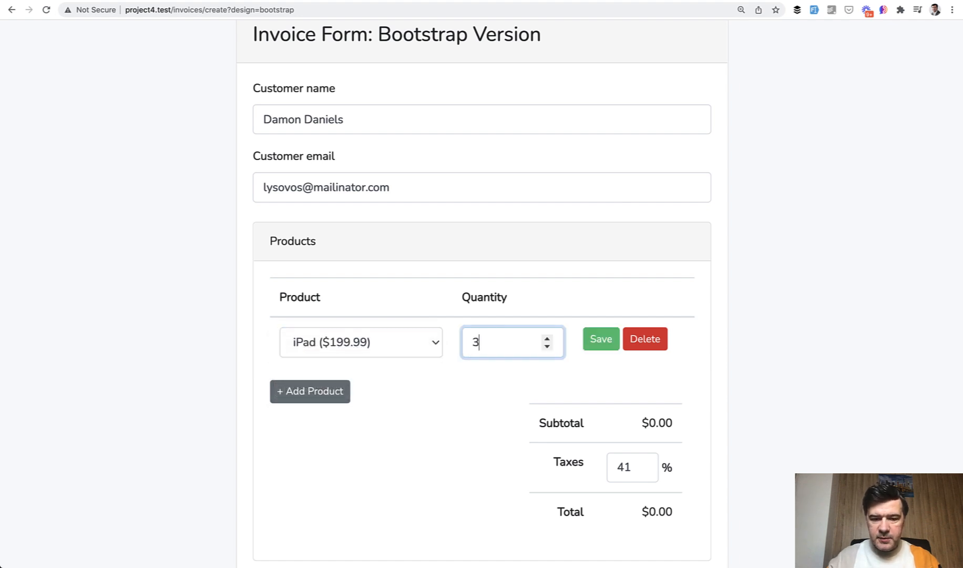
{"action": "left_click", "coordinate": [599, 338]}
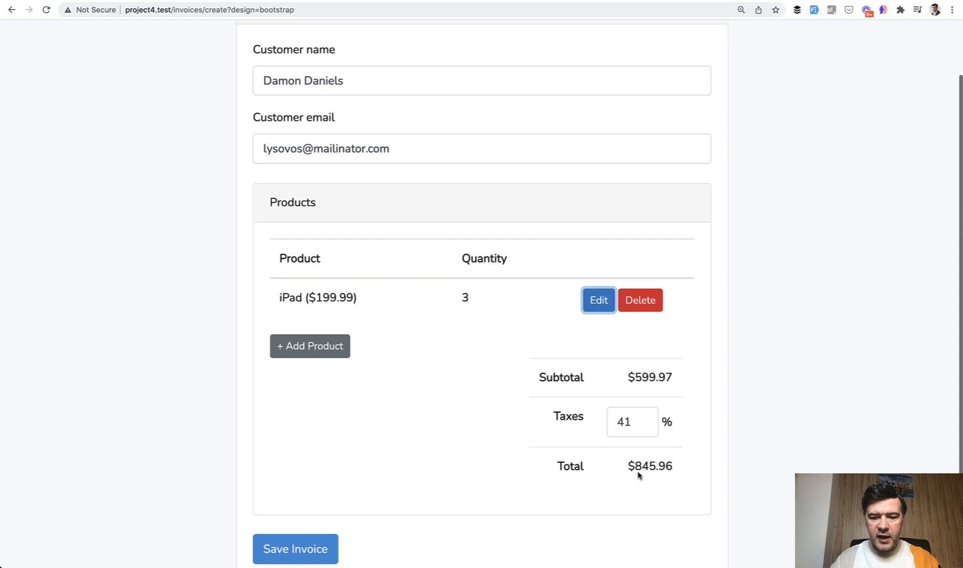
- Add an iPhone line, then delete the iPad row leaving a $2,819.99 total
{"action": "scroll", "scroll_direction": "down", "scroll_amount": 3}
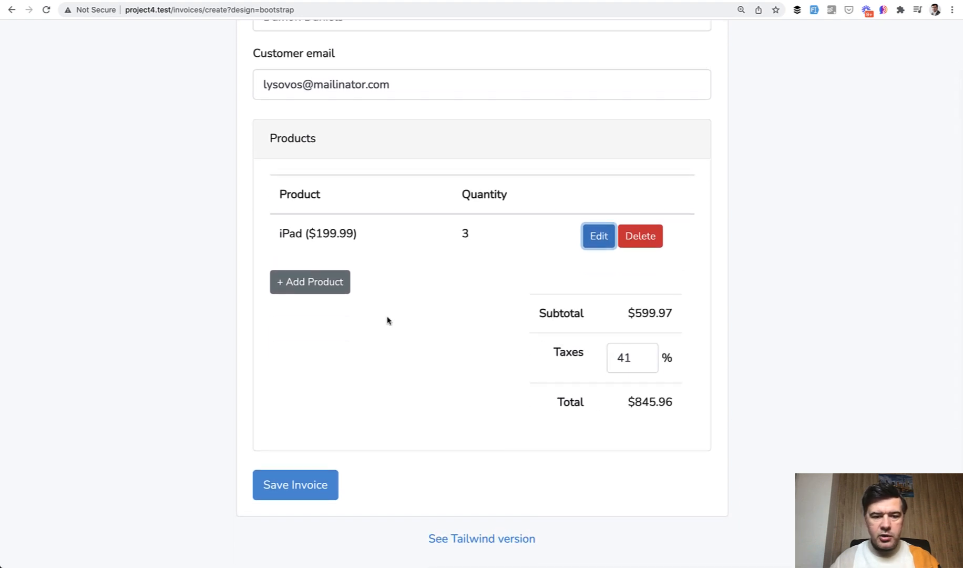
{"action": "left_click", "coordinate": [310, 282]}
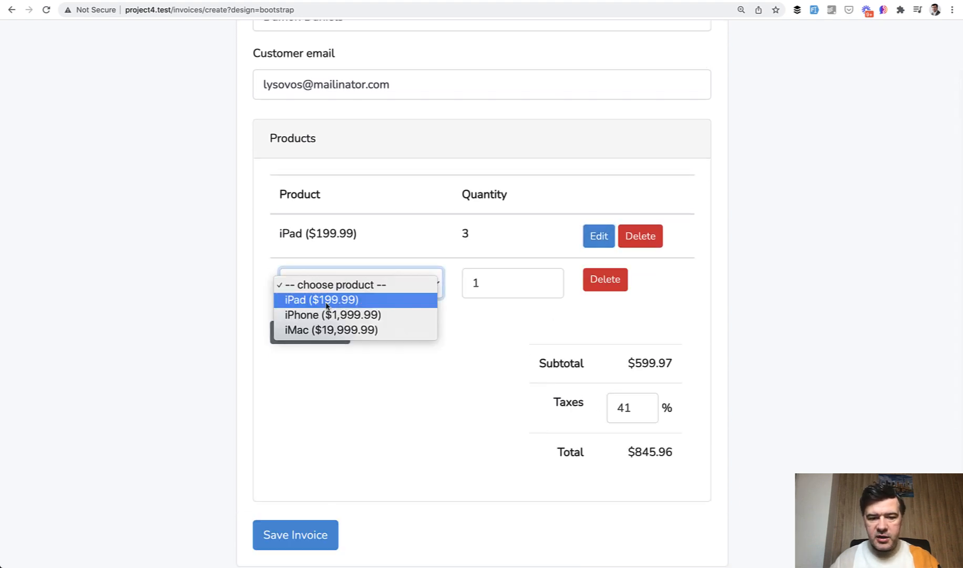
{"action": "left_click", "coordinate": [332, 315]}
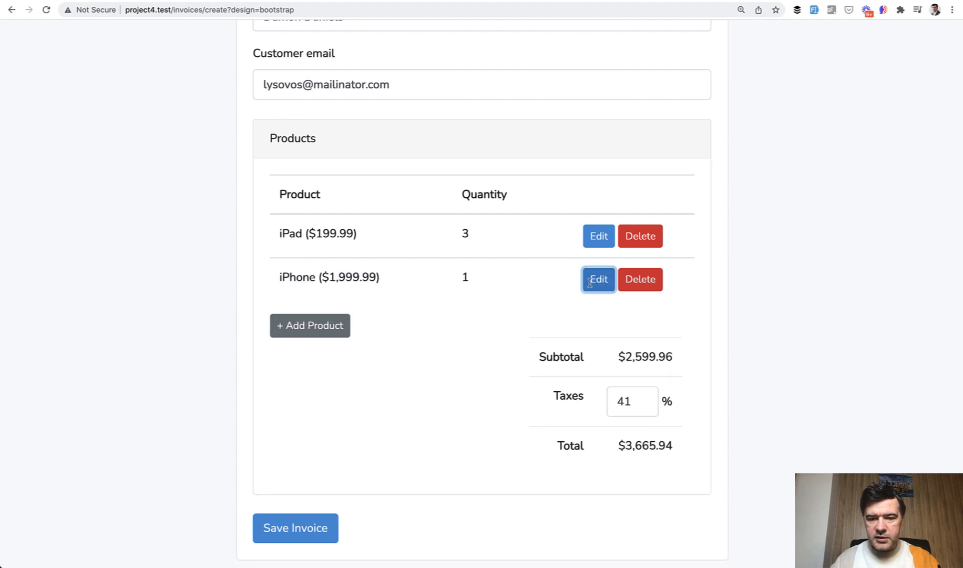
{"action": "left_click", "coordinate": [639, 235]}
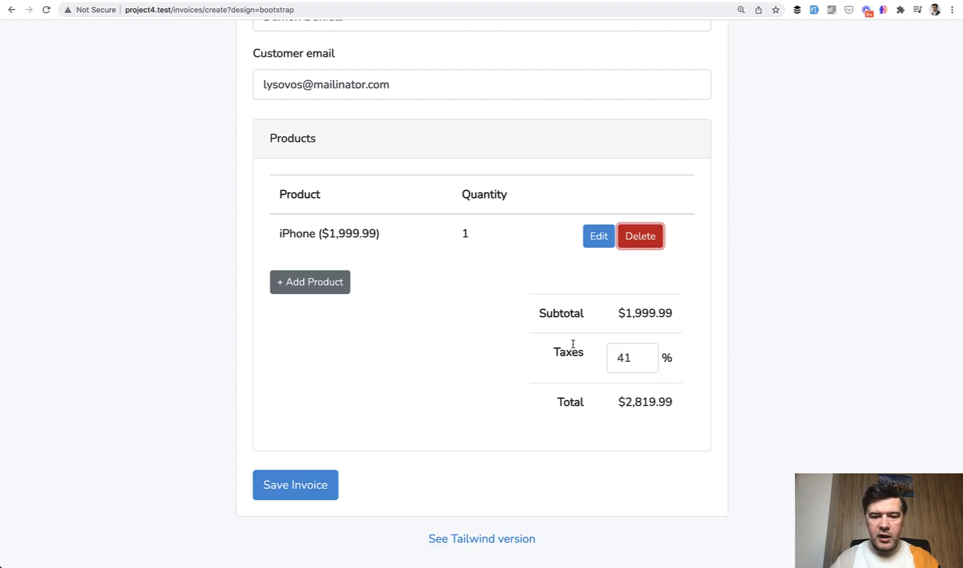
{"action": "mouse_move", "coordinate": [336, 446]}
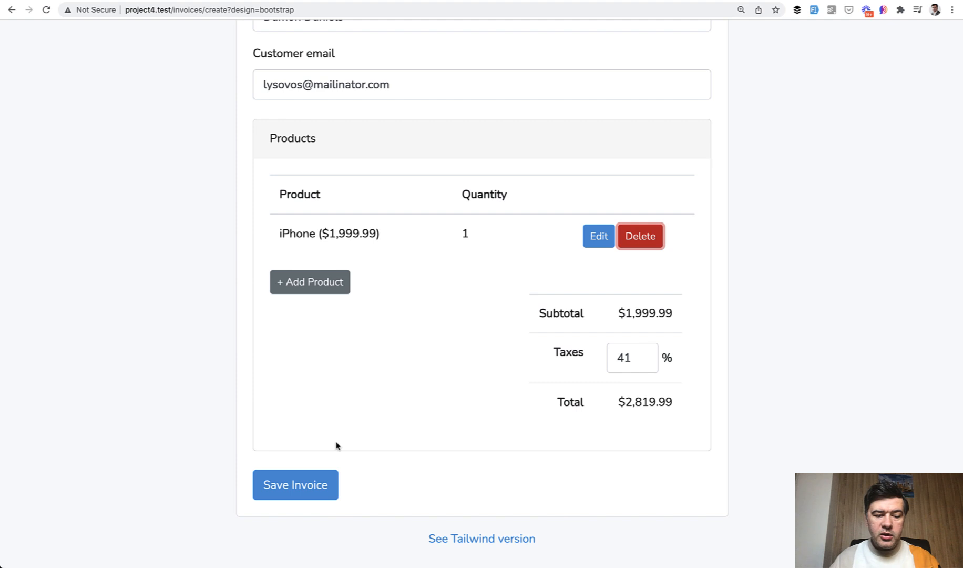
{"action": "mouse_move", "coordinate": [331, 419]}
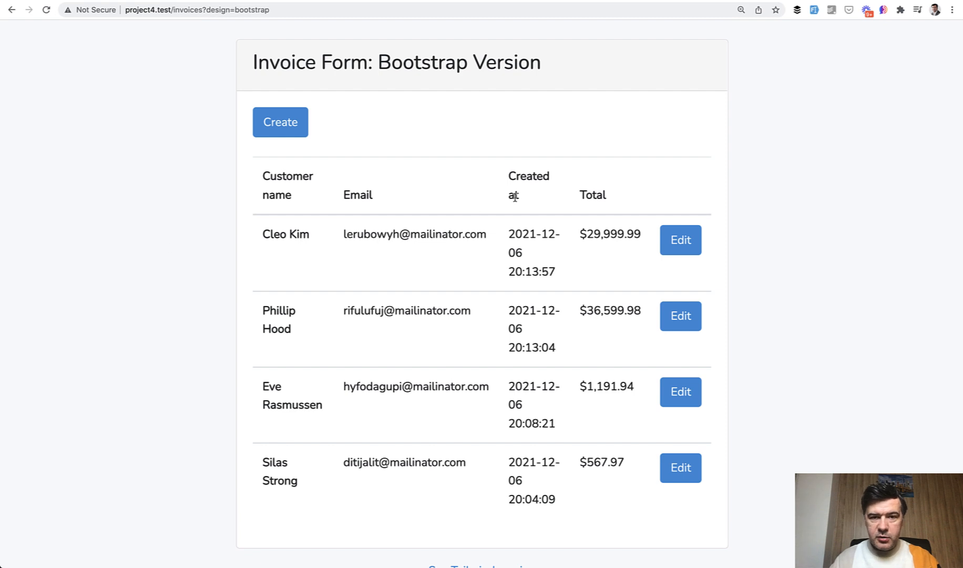
{"action": "mouse_move", "coordinate": [444, 184]}
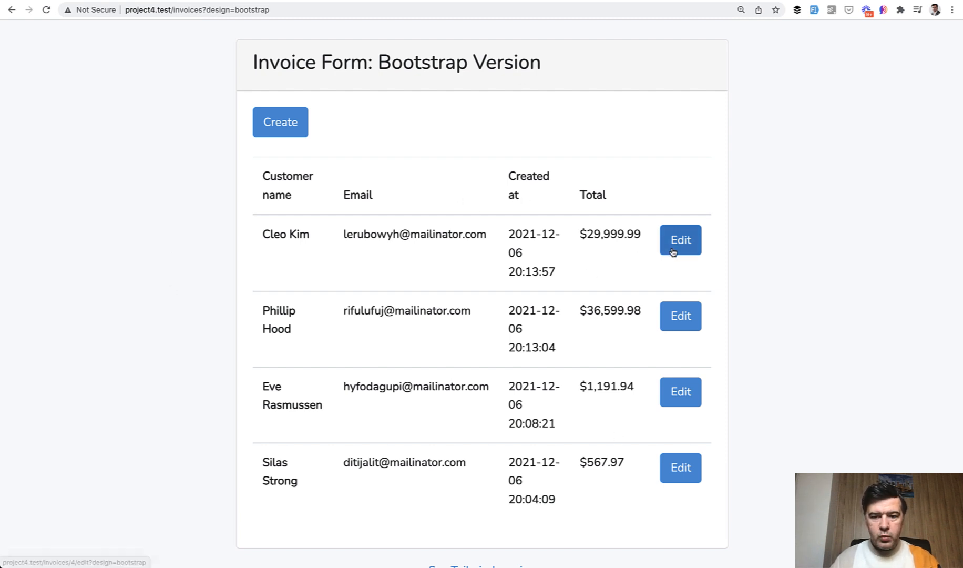
{"action": "left_click", "coordinate": [680, 240]}
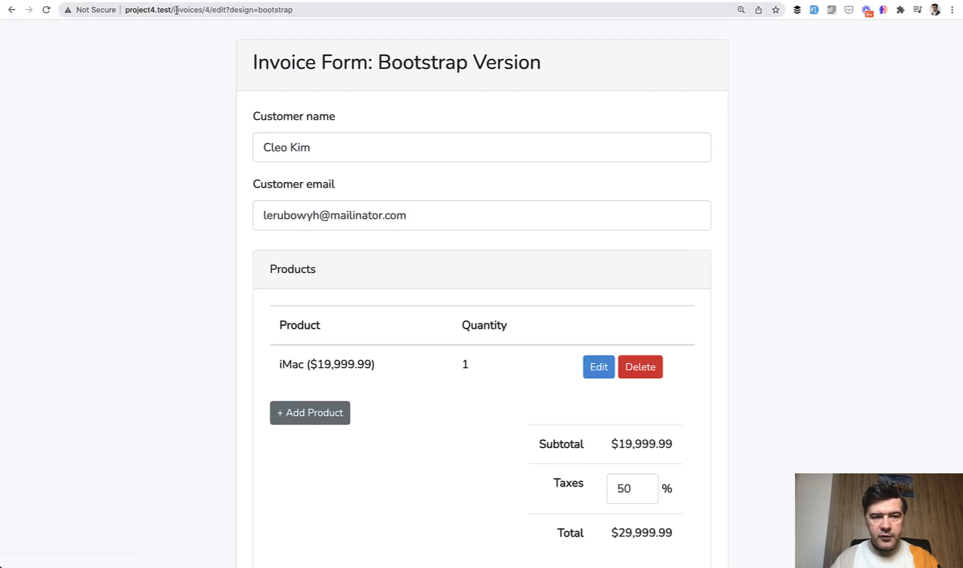
{"action": "mouse_move", "coordinate": [220, 215]}
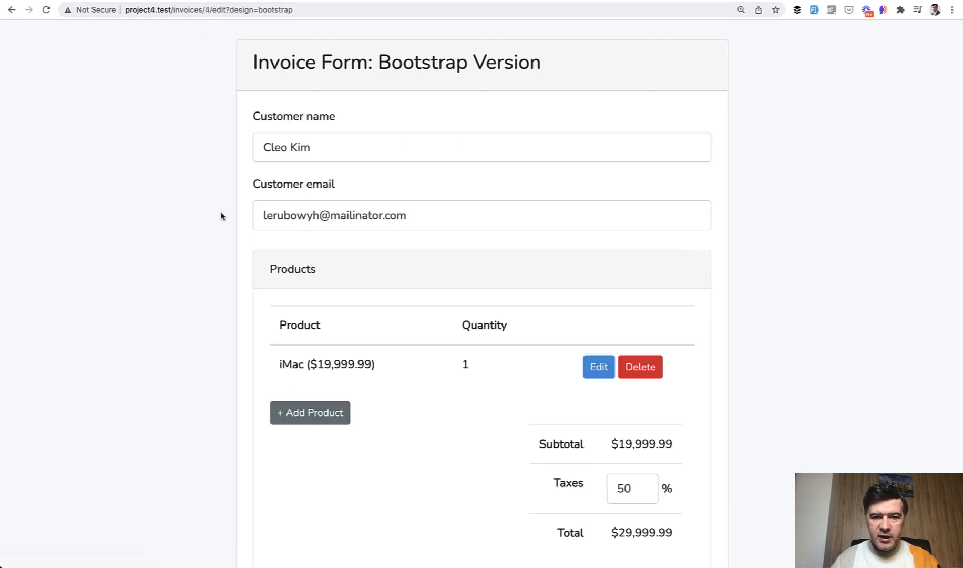
{"action": "mouse_move", "coordinate": [416, 89]}
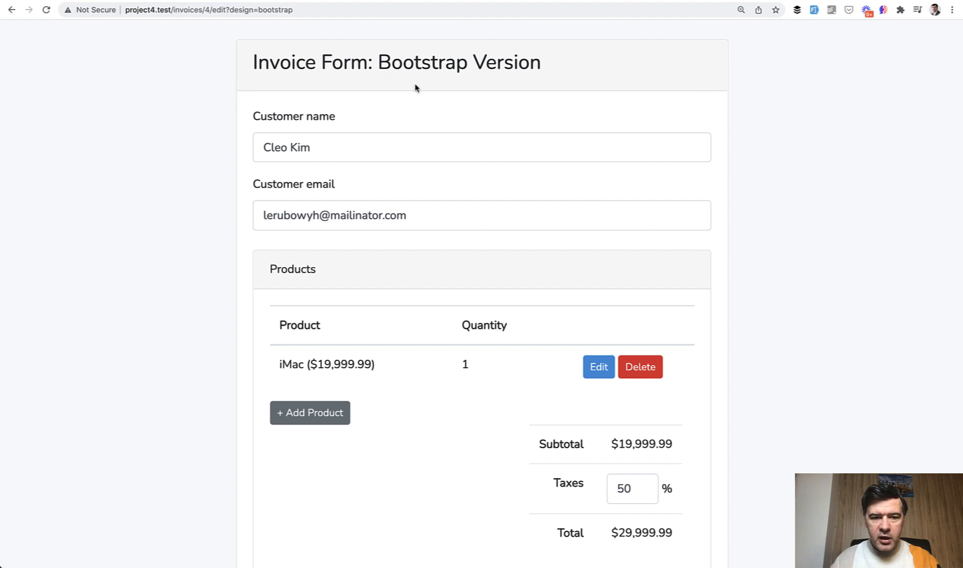
{"action": "mouse_move", "coordinate": [264, 311]}
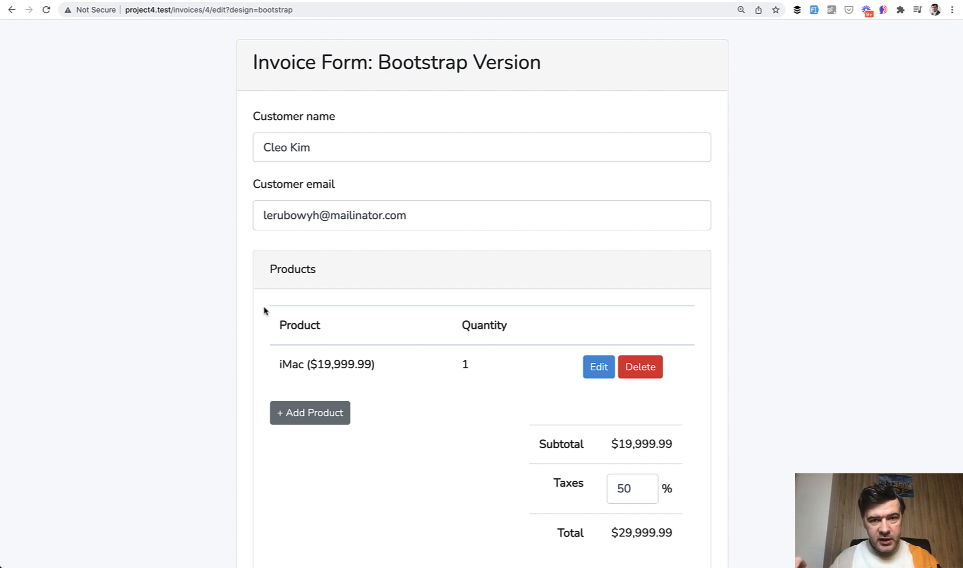
{"action": "mouse_move", "coordinate": [392, 390]}
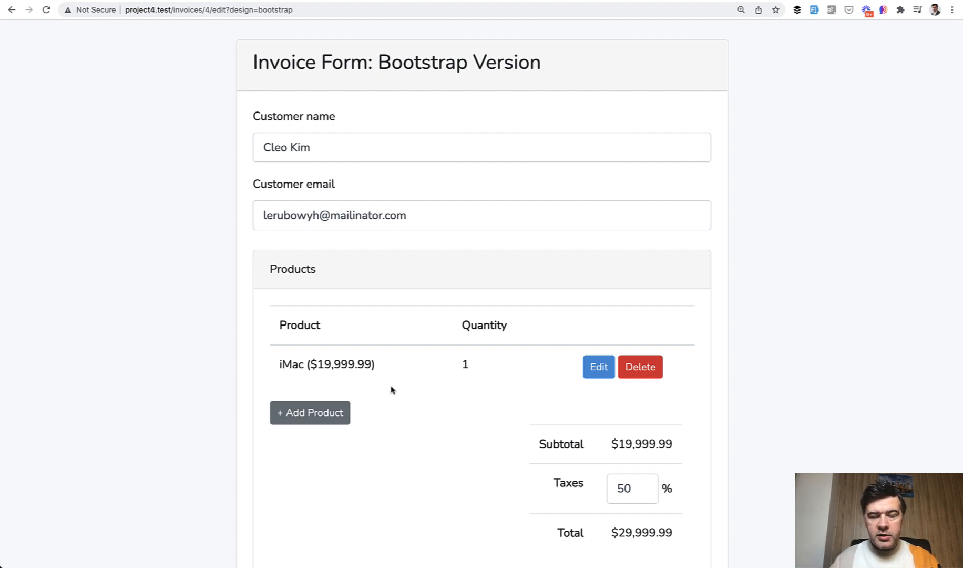
{"action": "mouse_move", "coordinate": [395, 394]}
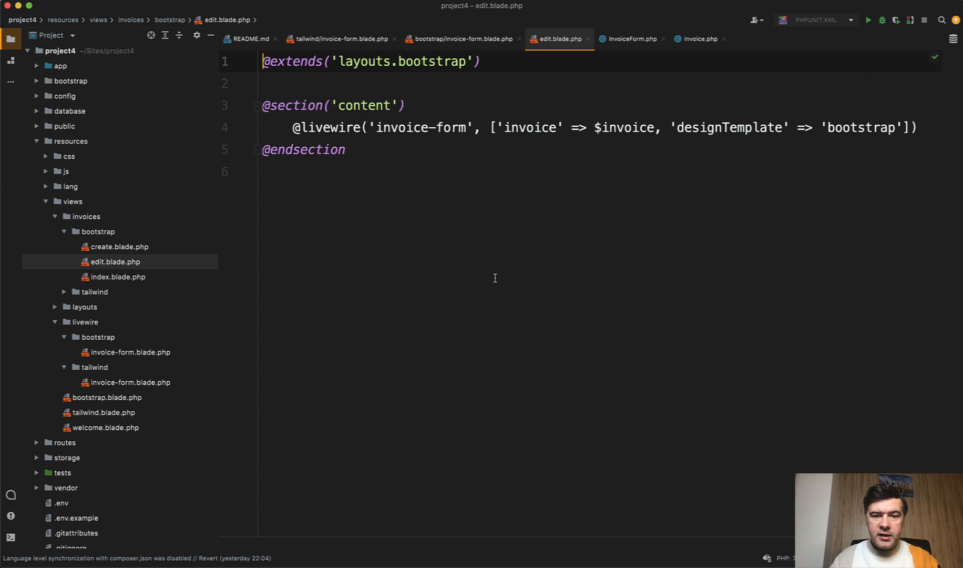
- Compare the invoice-form component calls in edit.blade.php and create.blade.php, noting create passes no invoice
{"action": "left_click", "coordinate": [388, 128]}
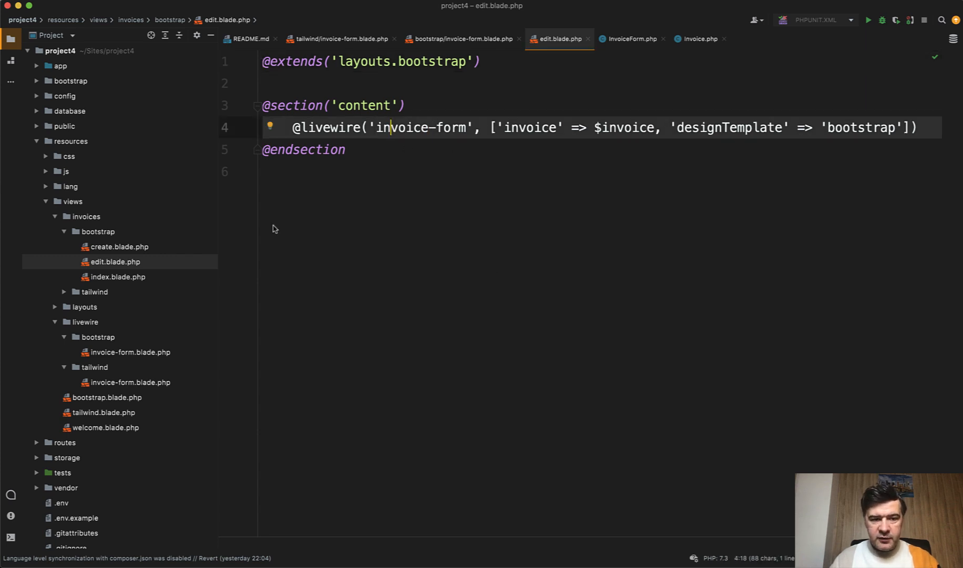
{"action": "left_click", "coordinate": [119, 246]}
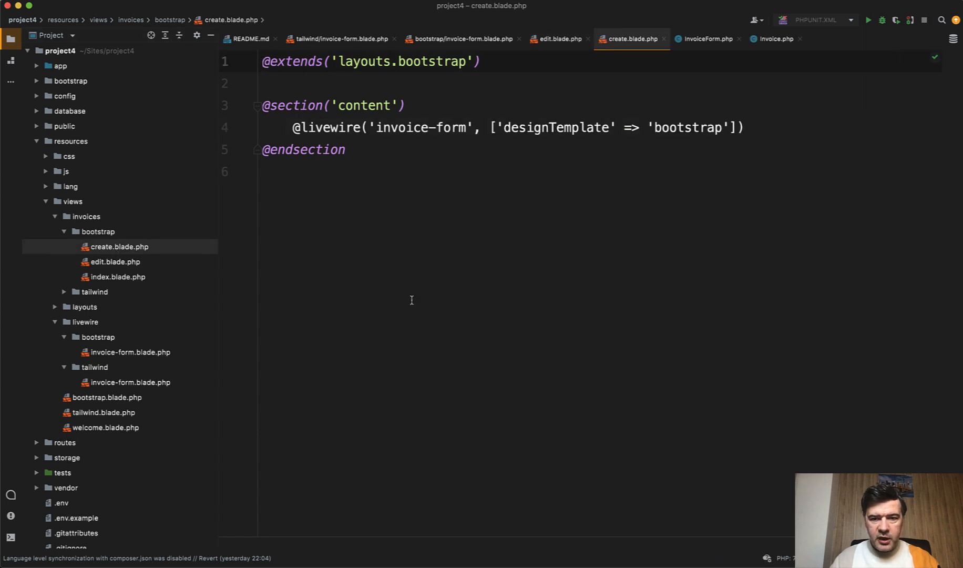
{"action": "left_click", "coordinate": [475, 127]}
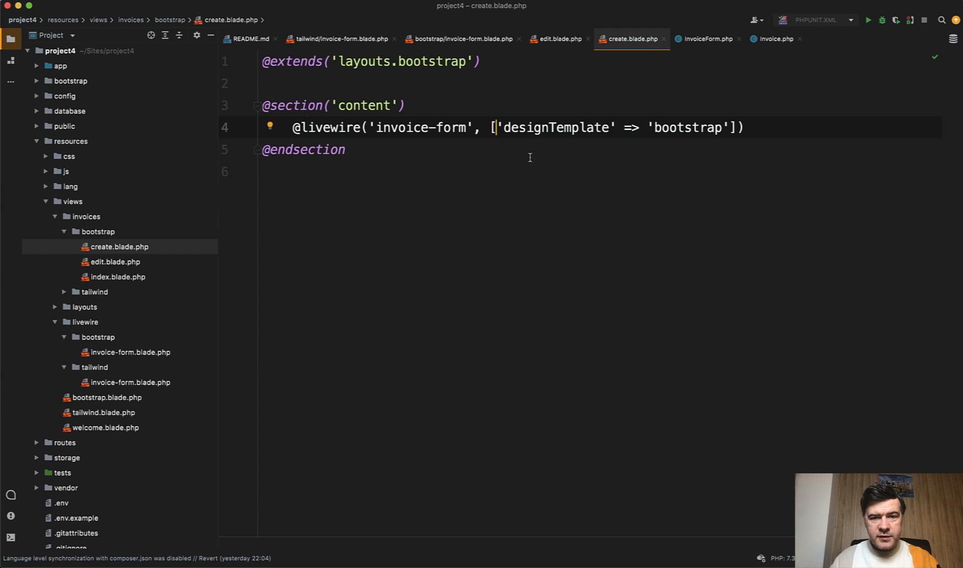
{"action": "mouse_move", "coordinate": [576, 177]}
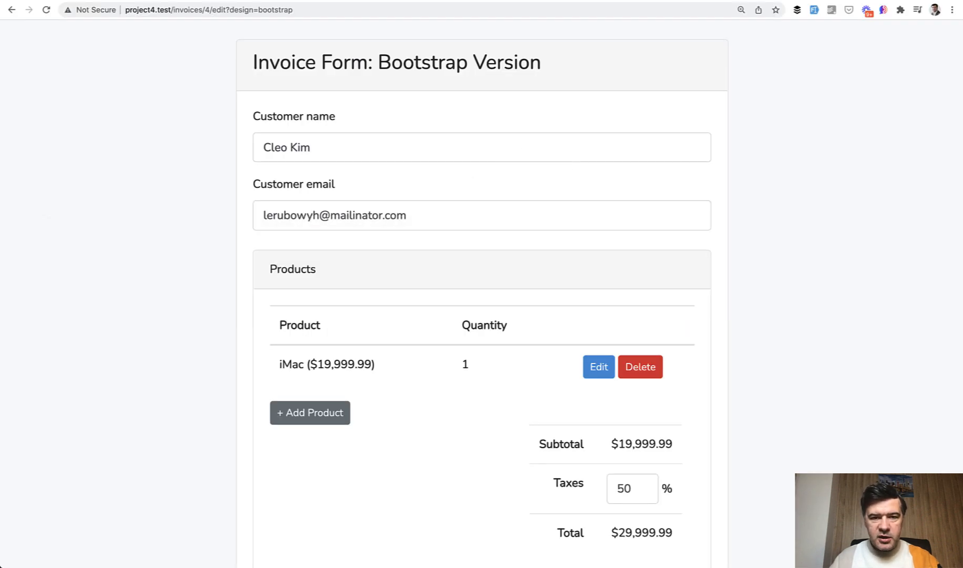
{"action": "mouse_move", "coordinate": [504, 561]}
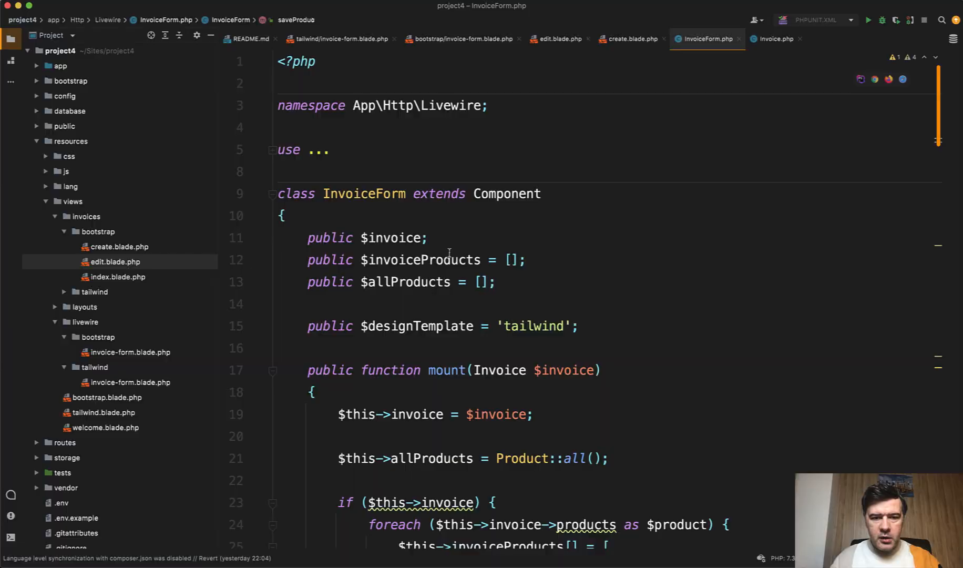
{"action": "scroll", "scroll_direction": "down", "scroll_amount": 3}
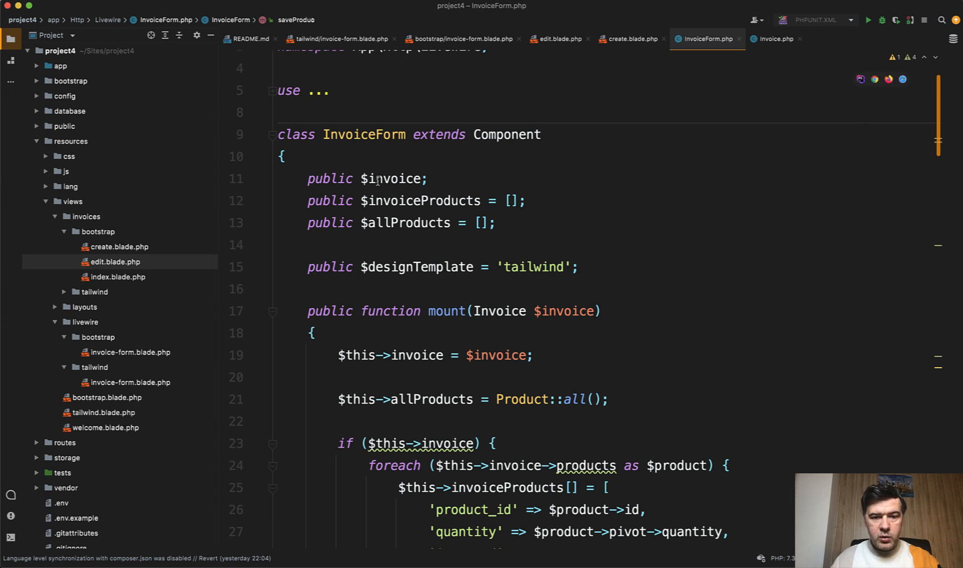
{"action": "left_click", "coordinate": [377, 179]}
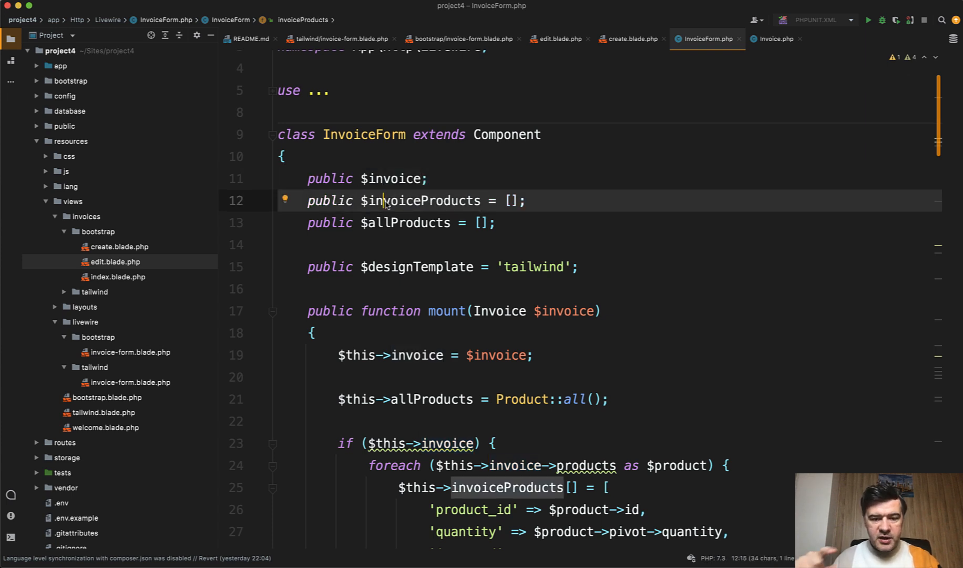
{"action": "left_click", "coordinate": [392, 223]}
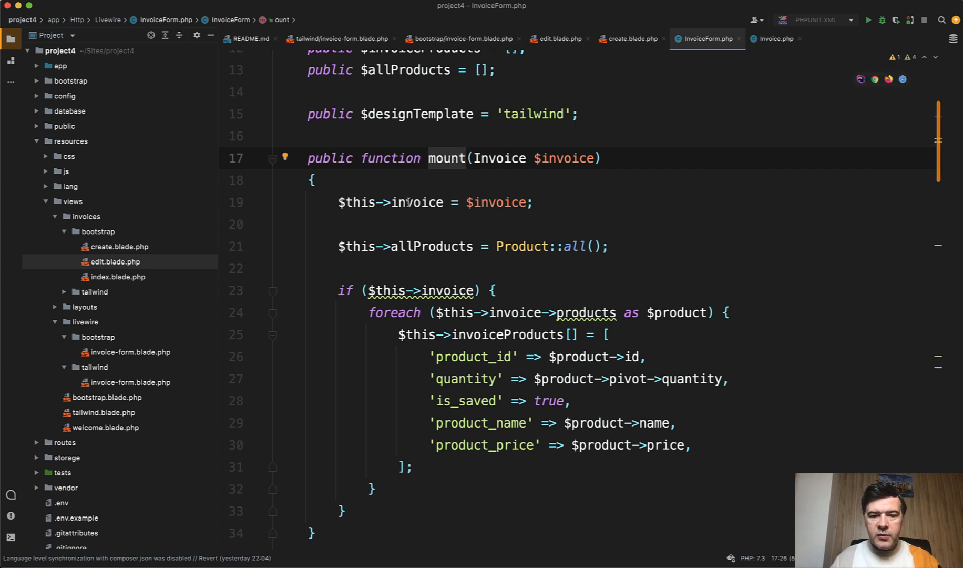
{"action": "left_click", "coordinate": [406, 202]}
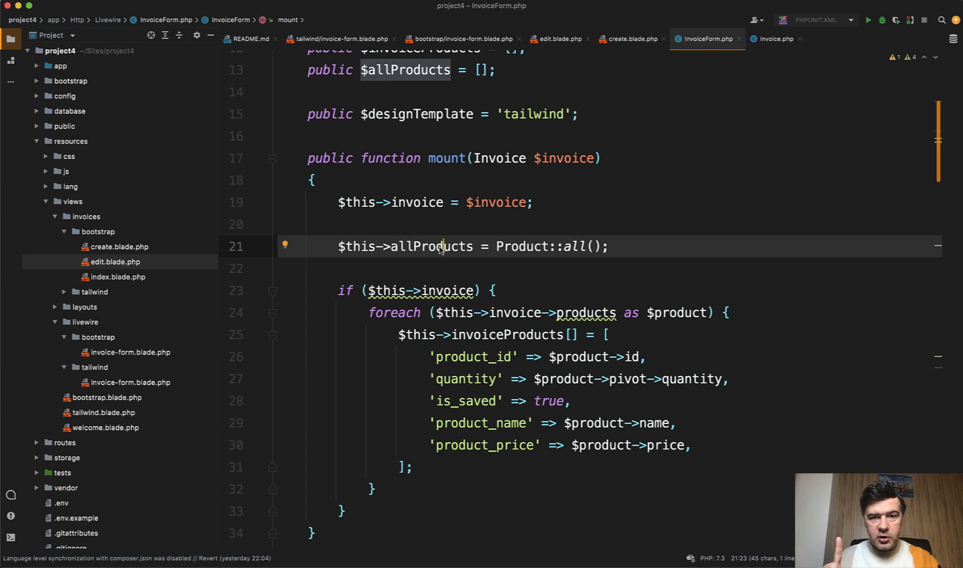
{"action": "scroll", "scroll_direction": "down", "scroll_amount": 3}
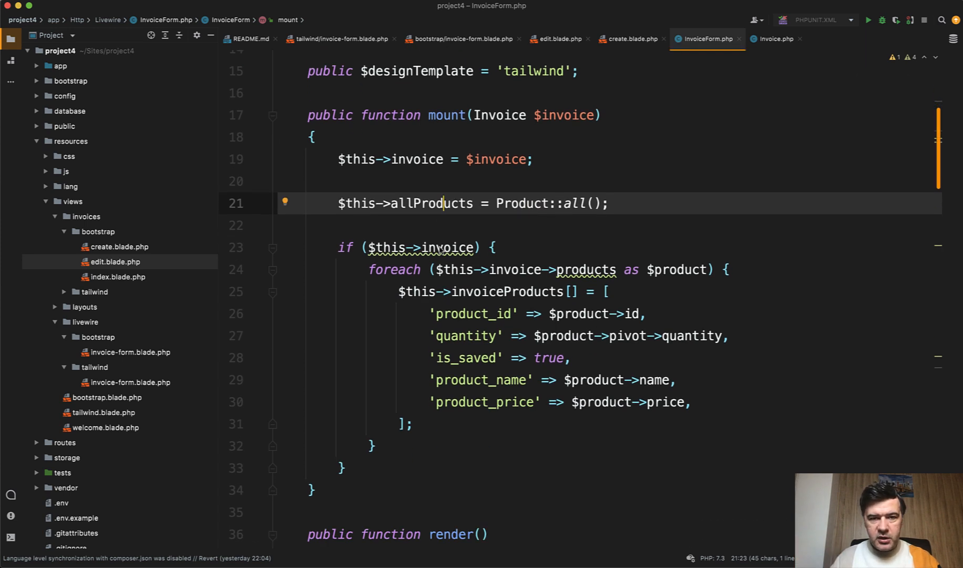
{"action": "scroll", "scroll_direction": "down", "scroll_amount": 3}
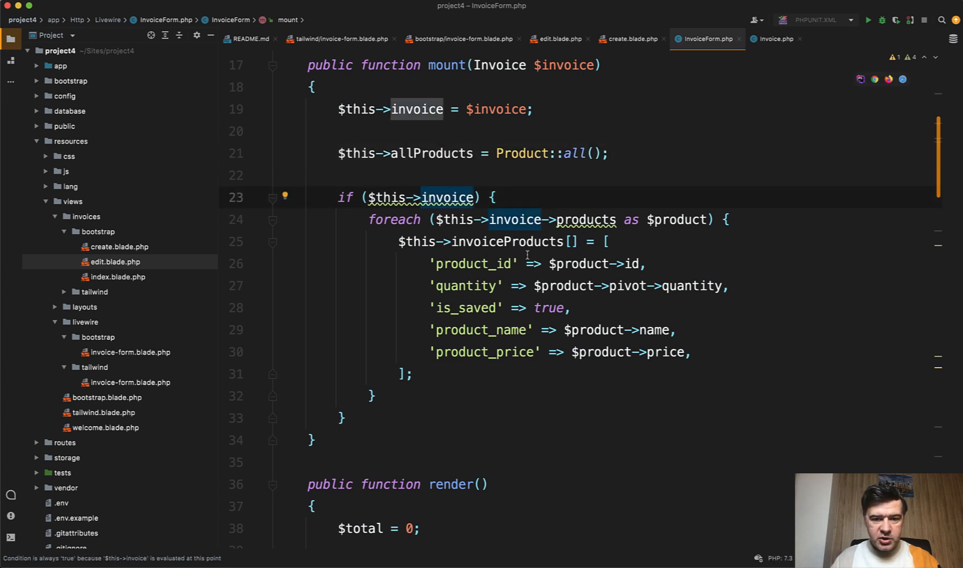
{"action": "scroll", "scroll_direction": "down", "scroll_amount": 3}
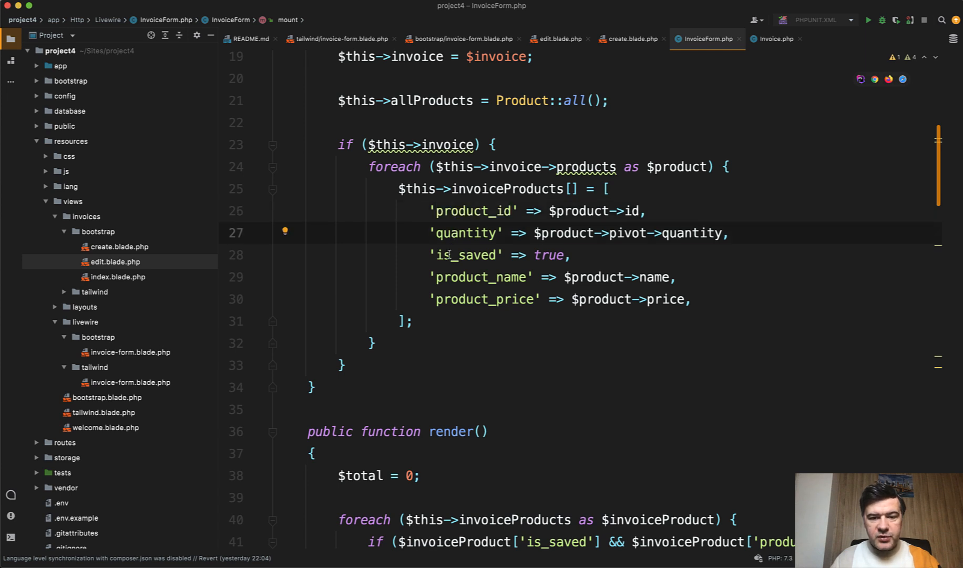
{"action": "left_click", "coordinate": [448, 256]}
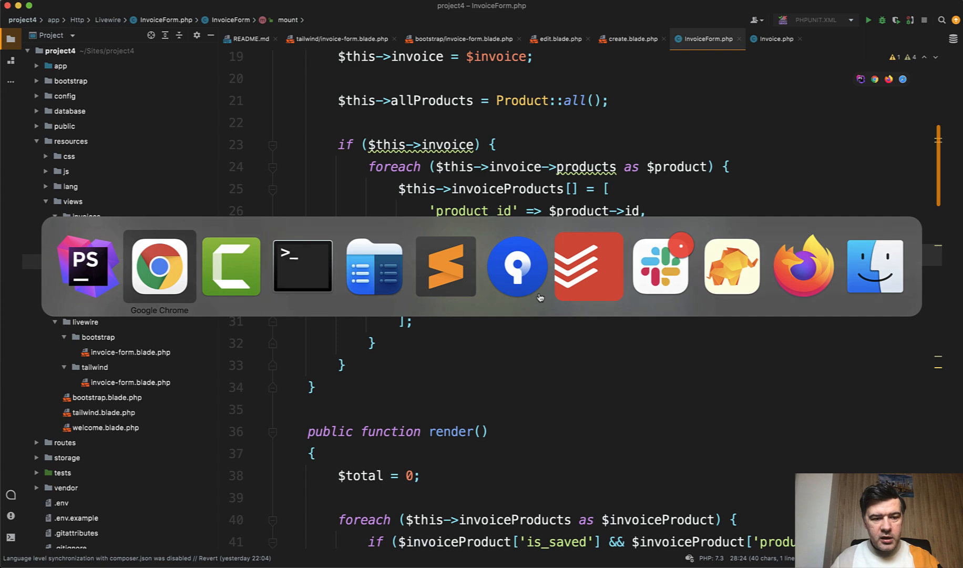
- Add an unsaved iPhone line of quantity 3 and highlight the 'must be saved' warning from adding another
{"action": "left_click", "coordinate": [159, 266]}
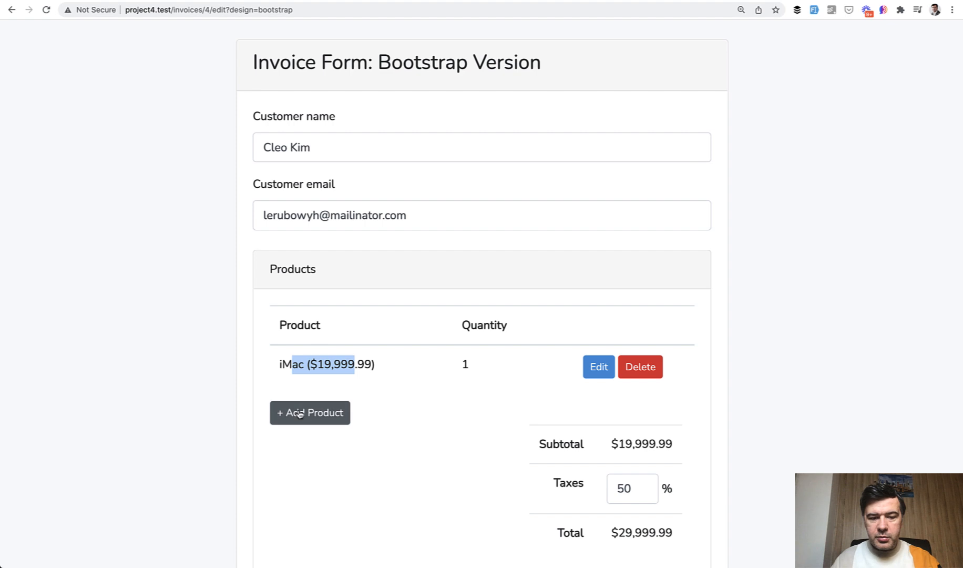
{"action": "left_click", "coordinate": [309, 412]}
{"action": "type", "text": "3"}
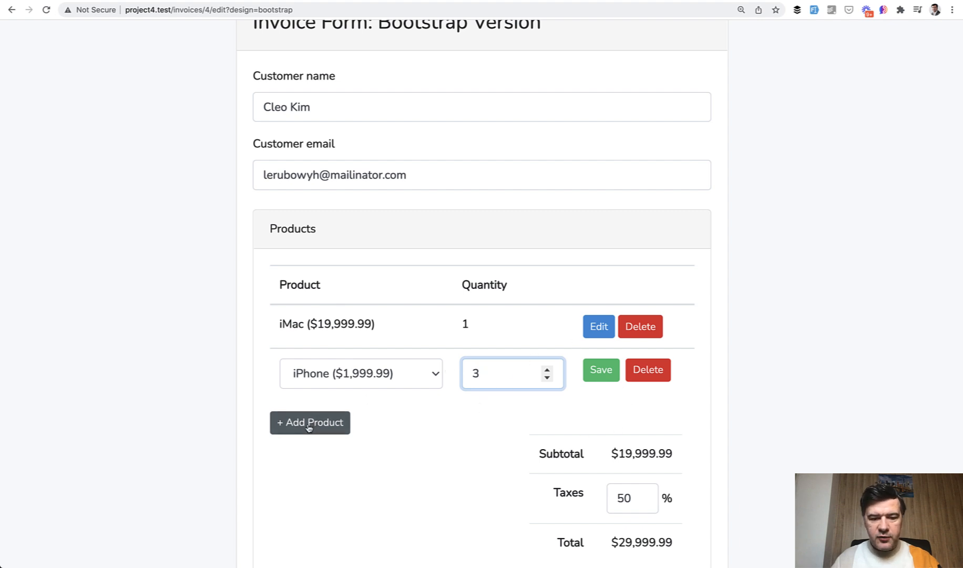
{"action": "left_click", "coordinate": [309, 422]}
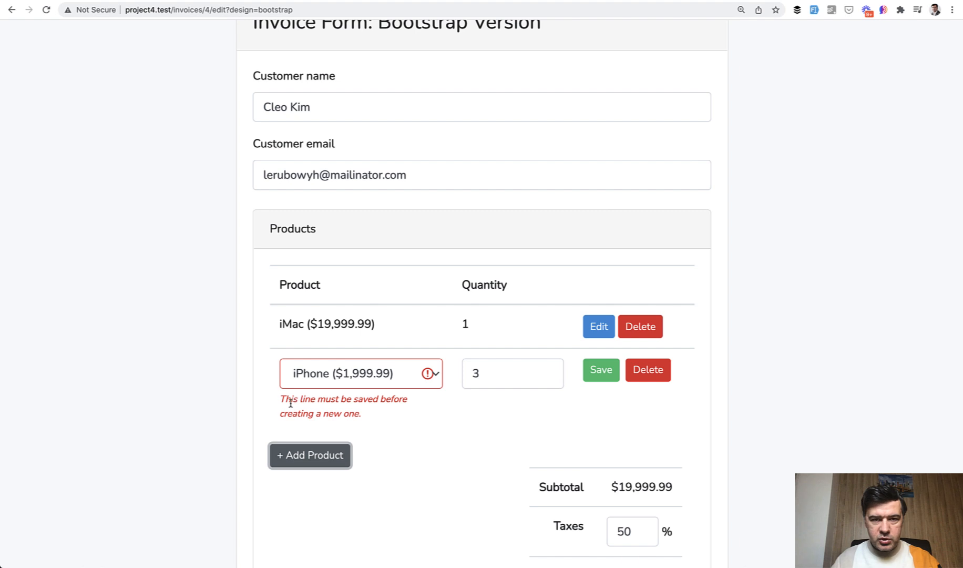
{"action": "left_click_drag", "start_coordinate": [289, 399], "coordinate": [335, 413]}
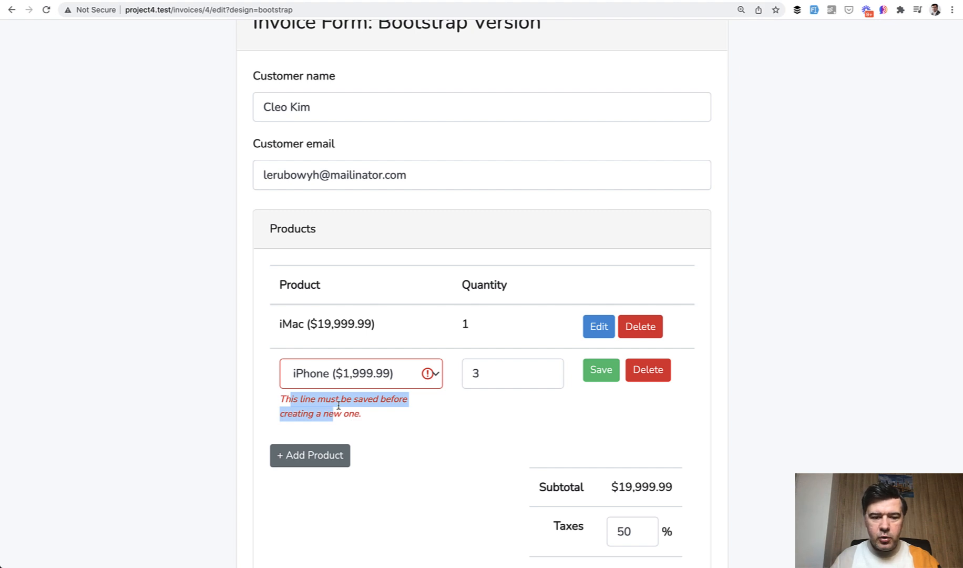
{"action": "mouse_move", "coordinate": [433, 427]}
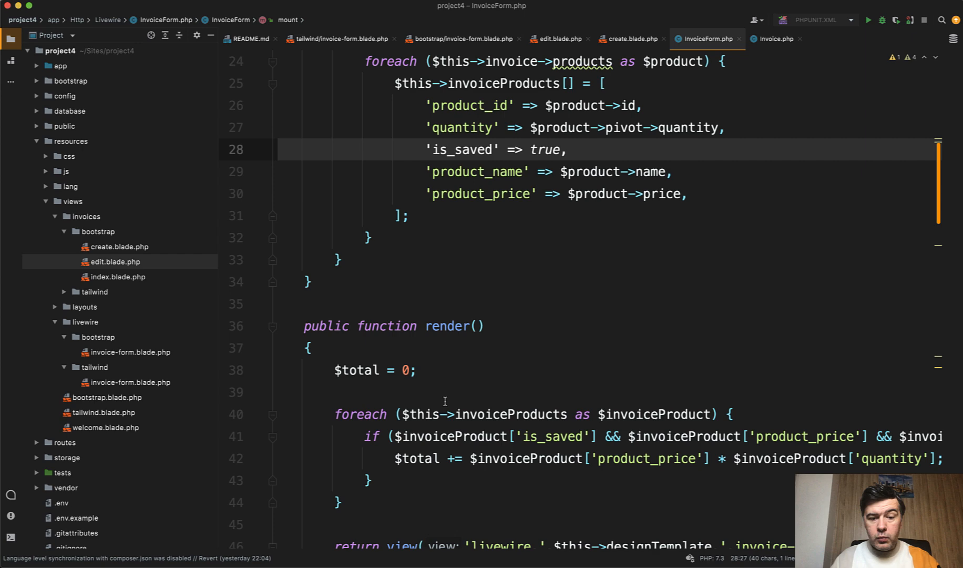
{"action": "scroll", "scroll_direction": "down", "scroll_amount": 3}
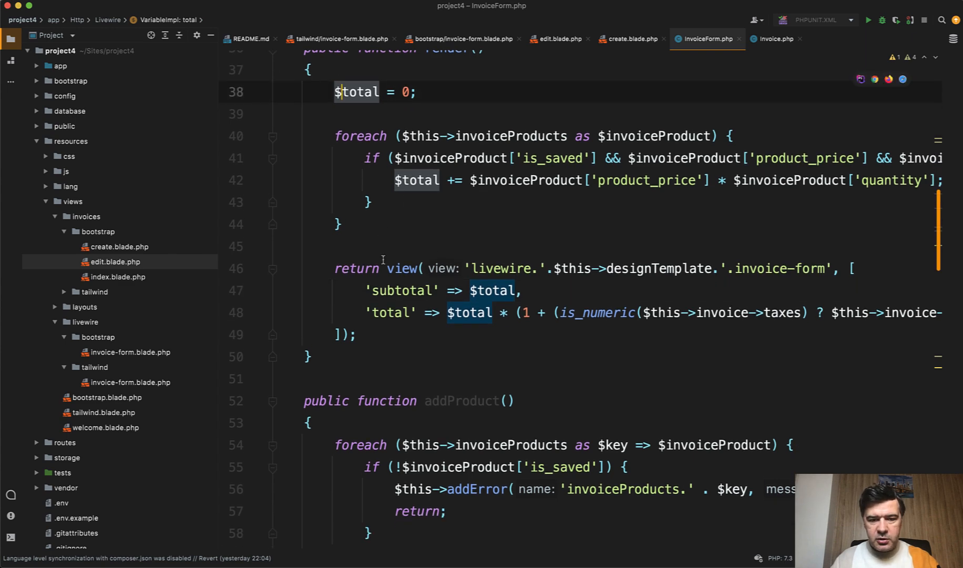
{"action": "scroll", "scroll_direction": "right", "scroll_amount": 3}
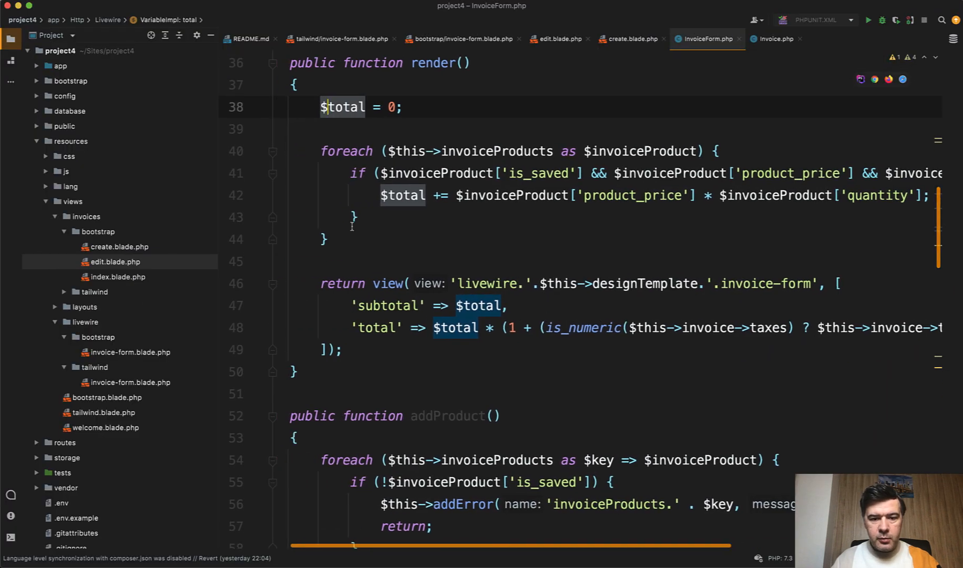
{"action": "left_click", "coordinate": [460, 39]}
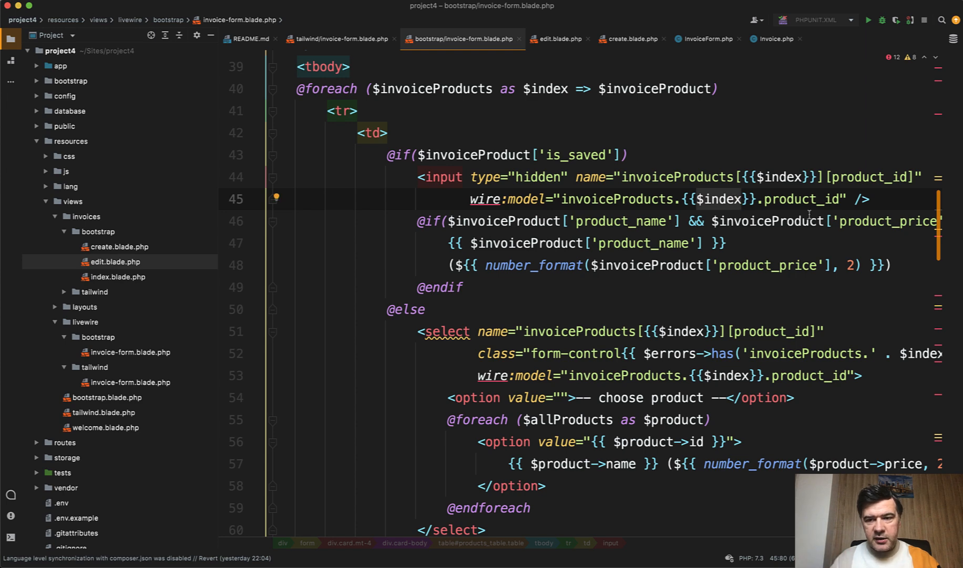
- Scroll through the product-row markup for saved and unsaved lines, then return to InvoiceForm's editProduct
{"action": "double_click", "coordinate": [802, 199]}
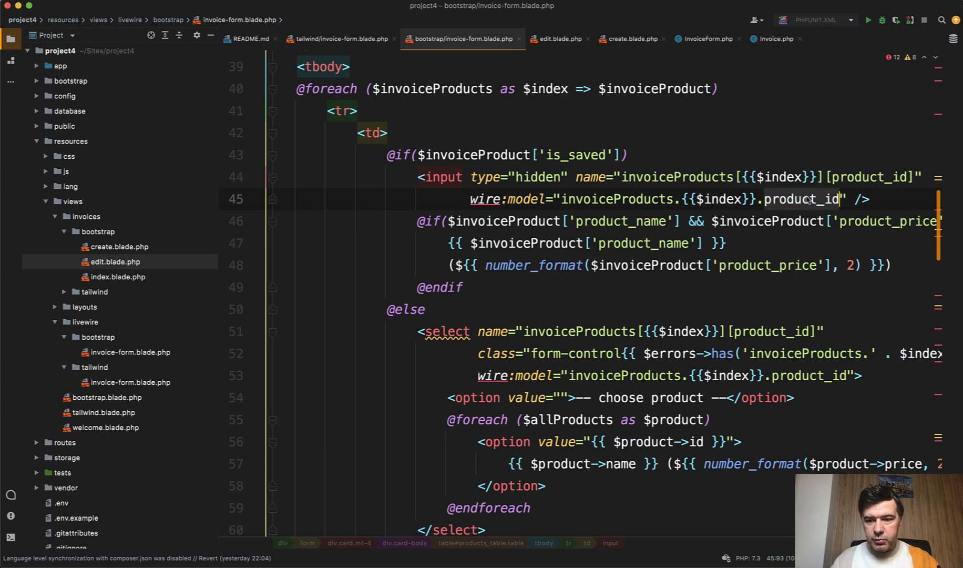
{"action": "scroll", "scroll_direction": "down", "scroll_amount": 3}
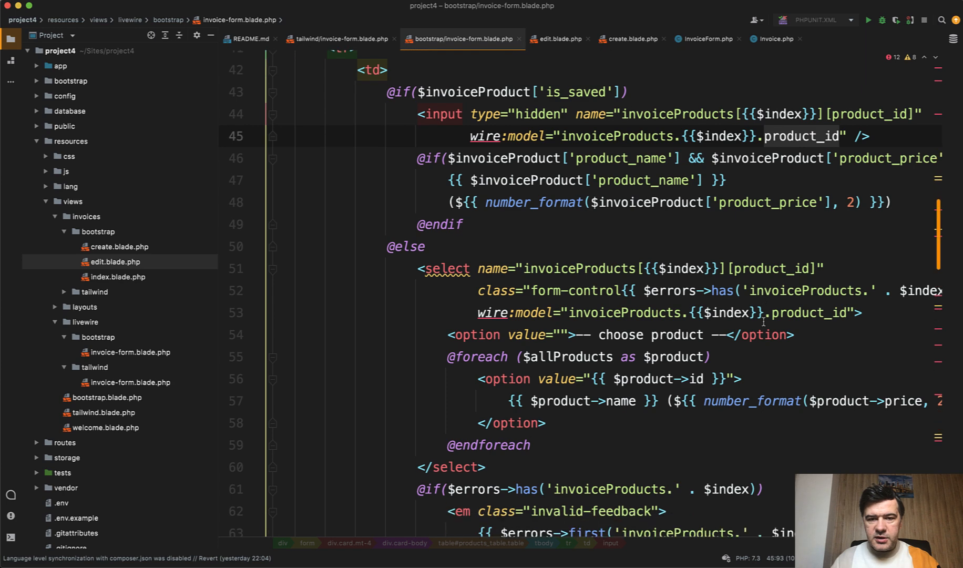
{"action": "scroll", "scroll_direction": "down", "scroll_amount": 3}
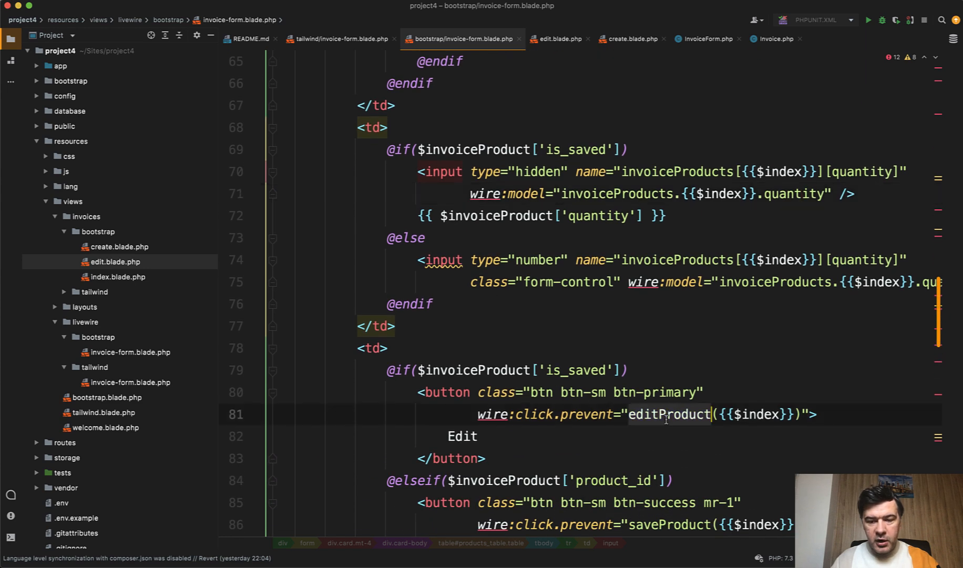
{"action": "scroll", "scroll_direction": "down", "scroll_amount": 3}
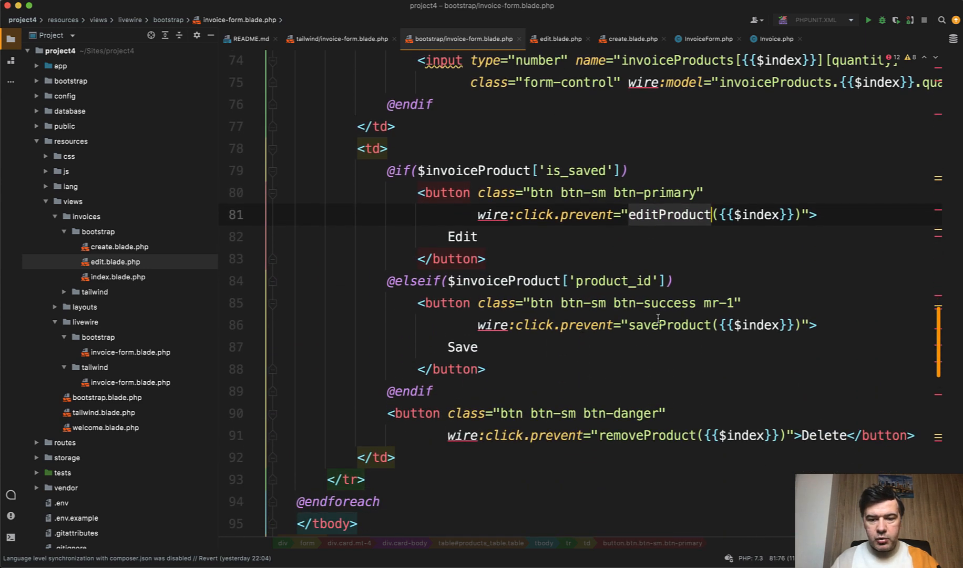
{"action": "scroll", "scroll_direction": "down", "scroll_amount": 3}
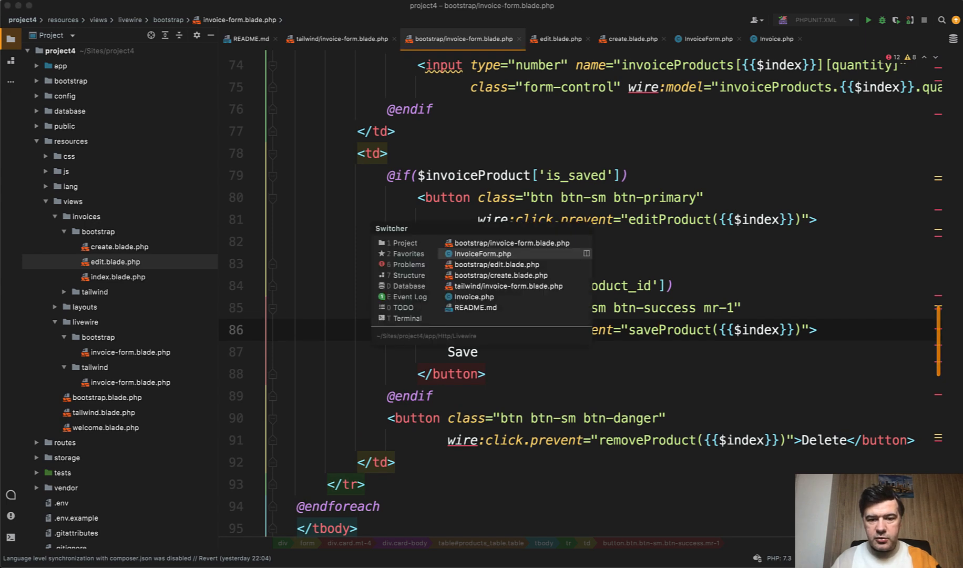
{"action": "left_click", "coordinate": [480, 254]}
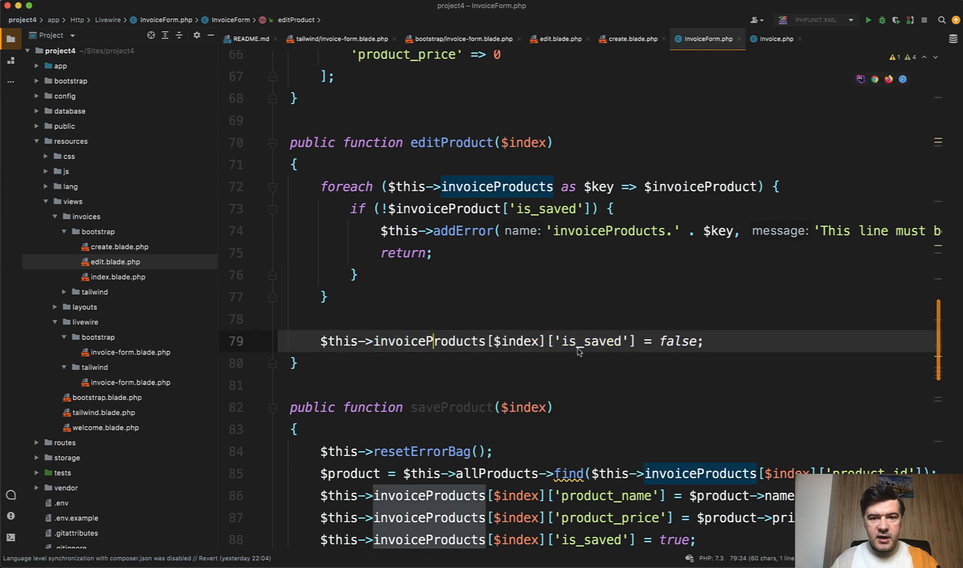
- Note the is_saved quantity check, then highlight allProducts usages in InvoiceForm's properties and mount method
{"action": "left_click", "coordinate": [461, 39]}
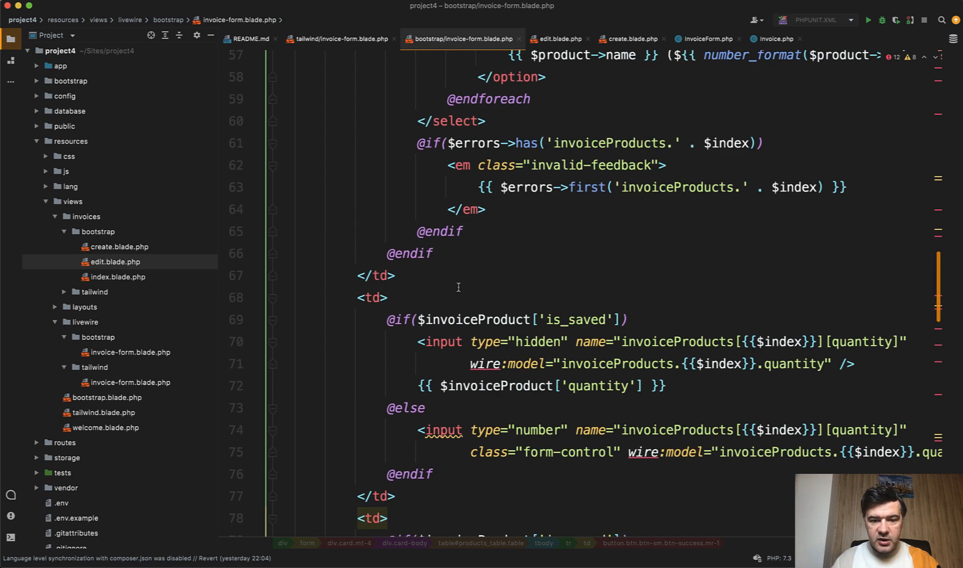
{"action": "left_click", "coordinate": [447, 319]}
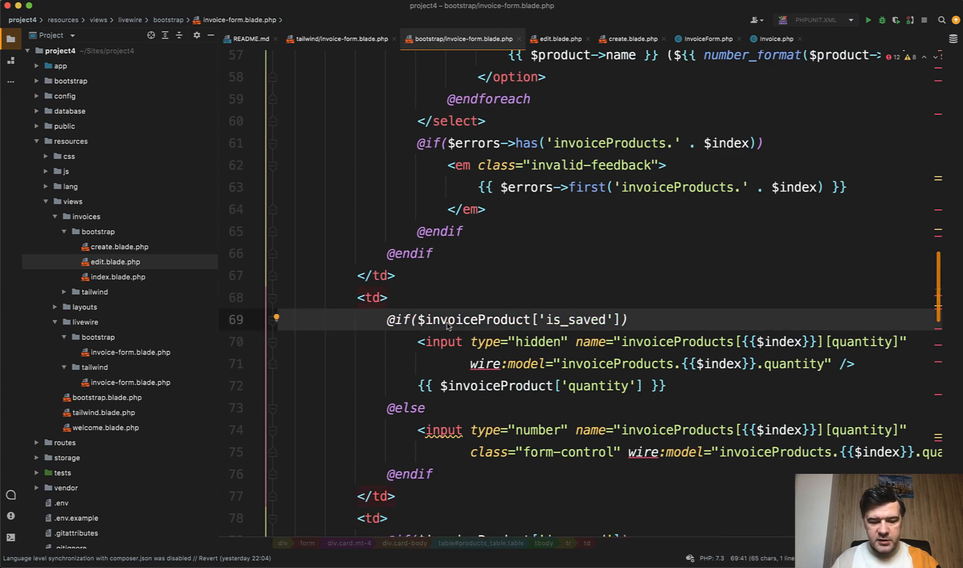
{"action": "left_click", "coordinate": [705, 39]}
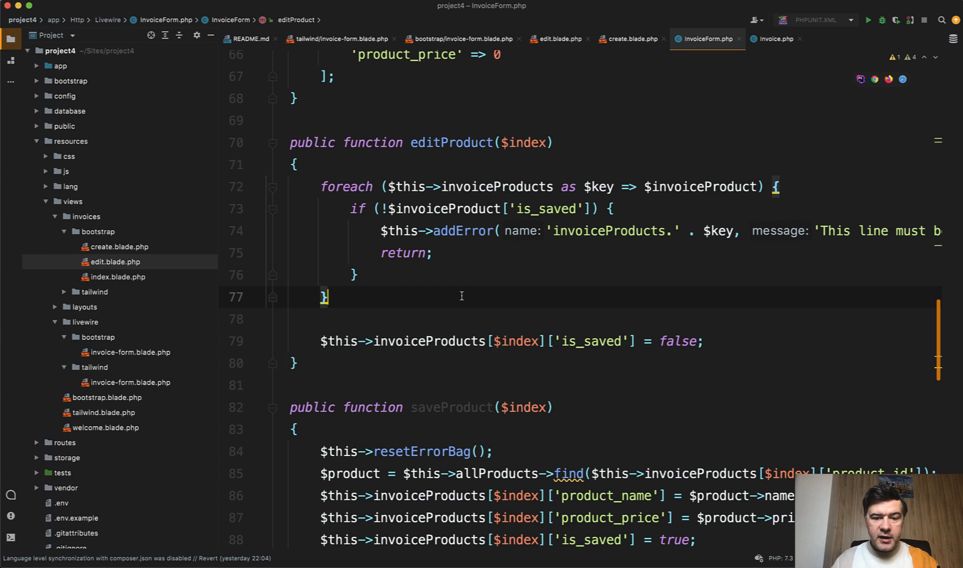
{"action": "double_click", "coordinate": [450, 280]}
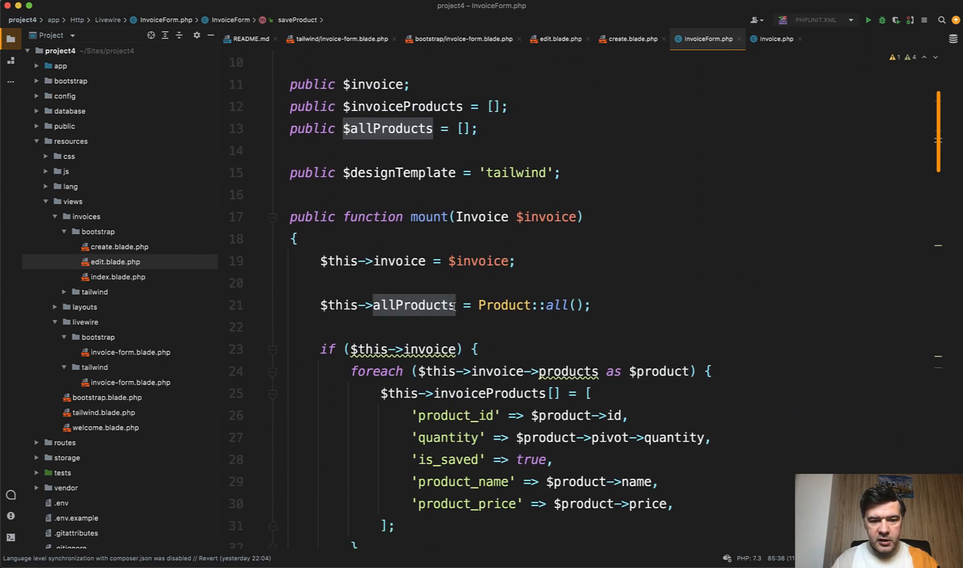
{"action": "scroll", "scroll_direction": "down", "scroll_amount": 3}
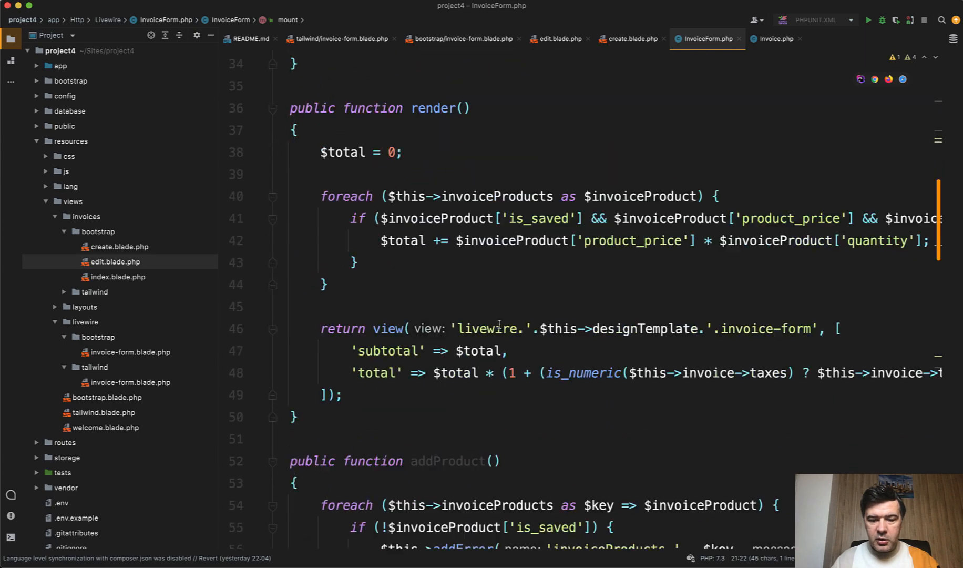
{"action": "scroll", "scroll_direction": "down", "scroll_amount": 3}
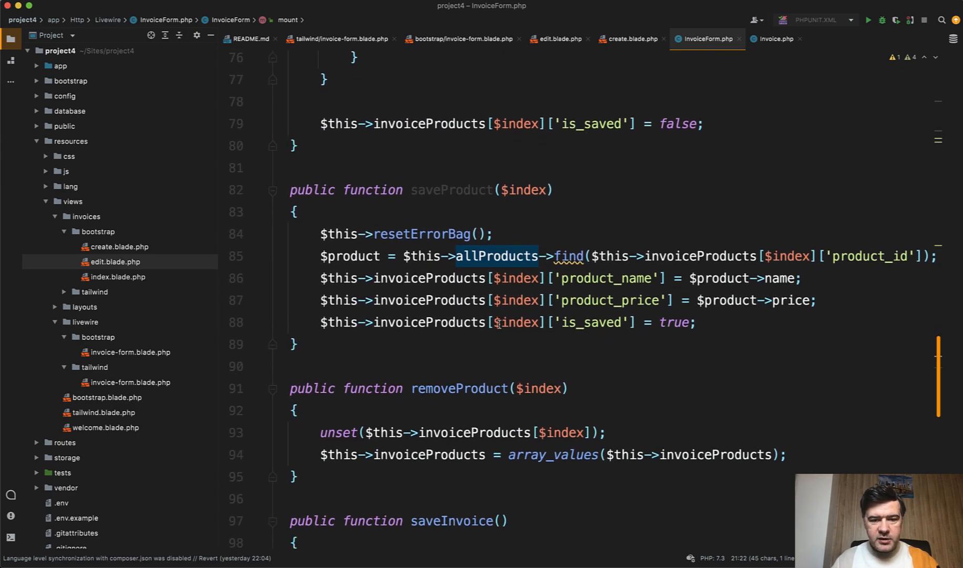
{"action": "left_click", "coordinate": [590, 322]}
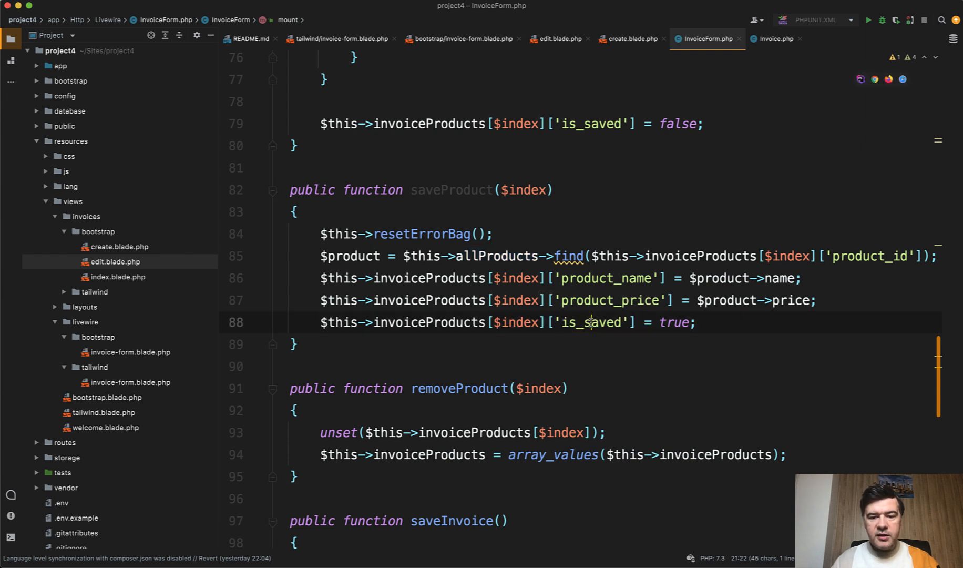
{"action": "double_click", "coordinate": [592, 322]}
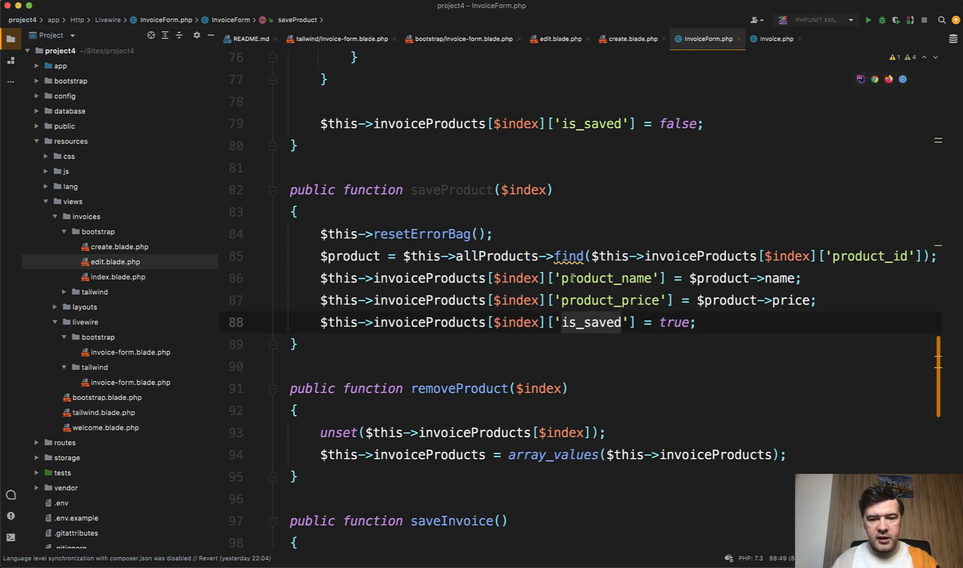
{"action": "left_click", "coordinate": [644, 300]}
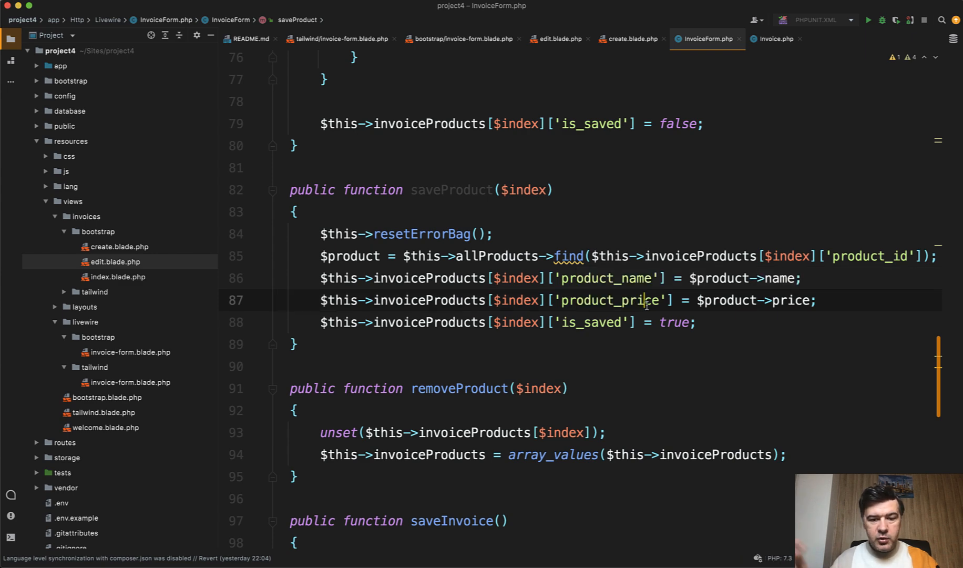
{"action": "scroll", "scroll_direction": "down", "scroll_amount": 3}
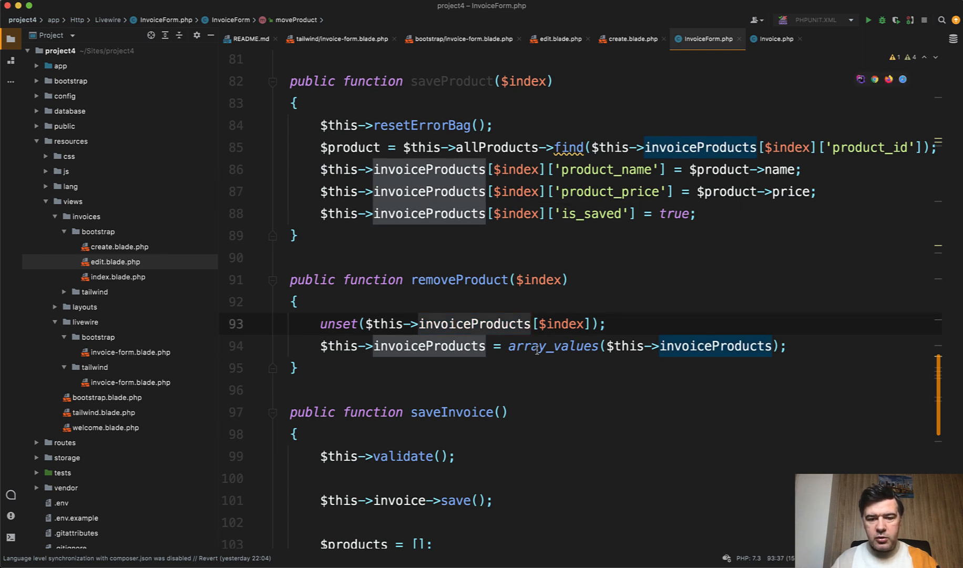
{"action": "left_click", "coordinate": [537, 344]}
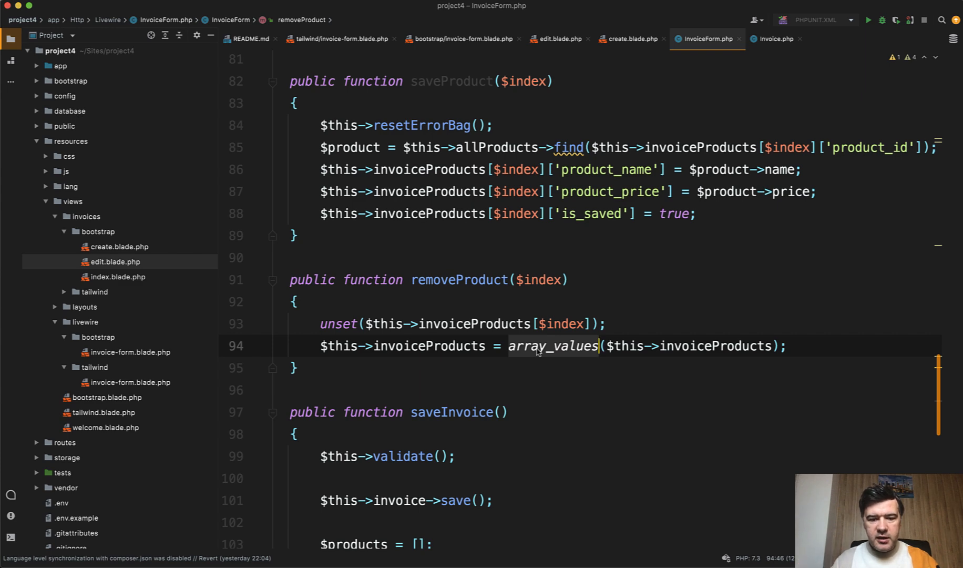
{"action": "scroll", "scroll_direction": "up", "scroll_amount": 3}
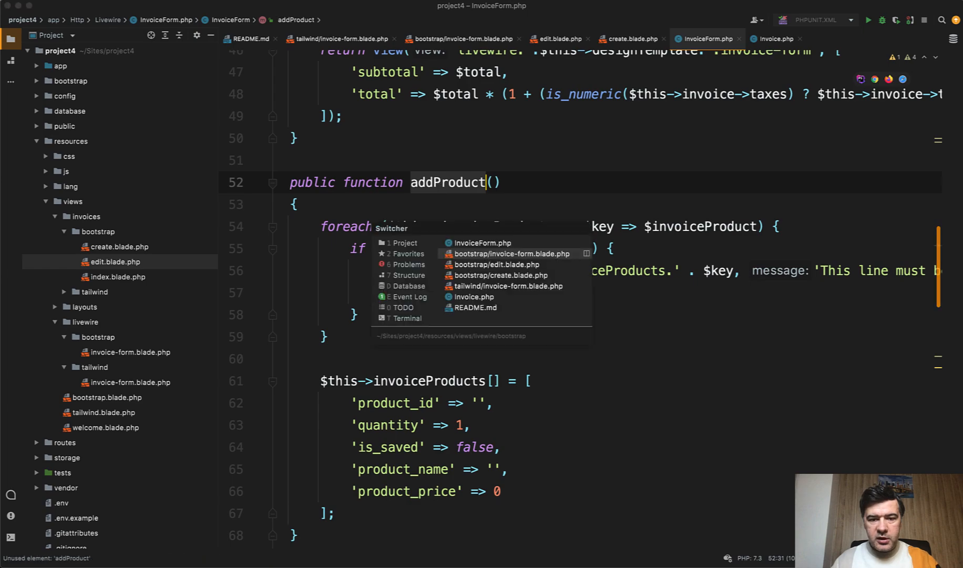
{"action": "left_click", "coordinate": [508, 254]}
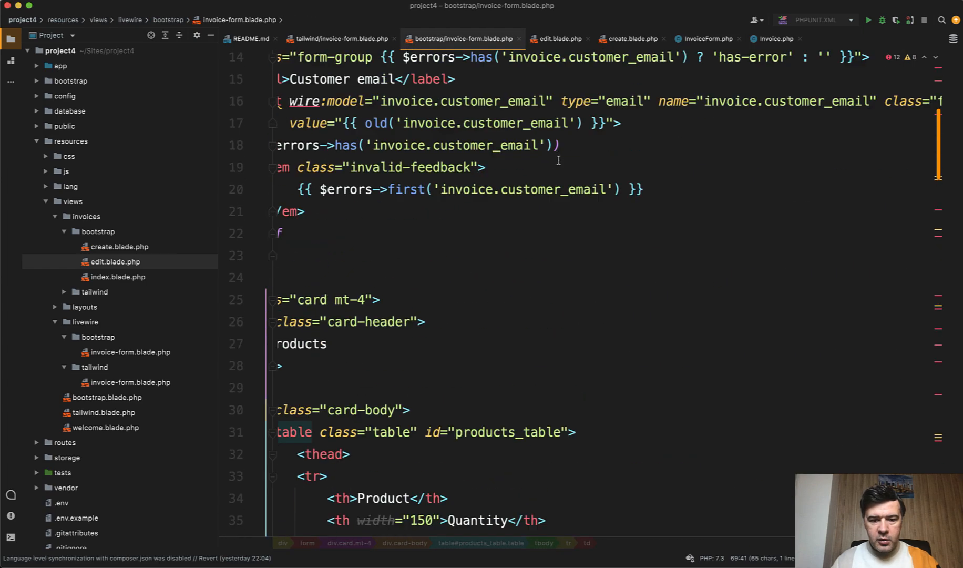
{"action": "scroll", "scroll_direction": "down", "scroll_amount": 3}
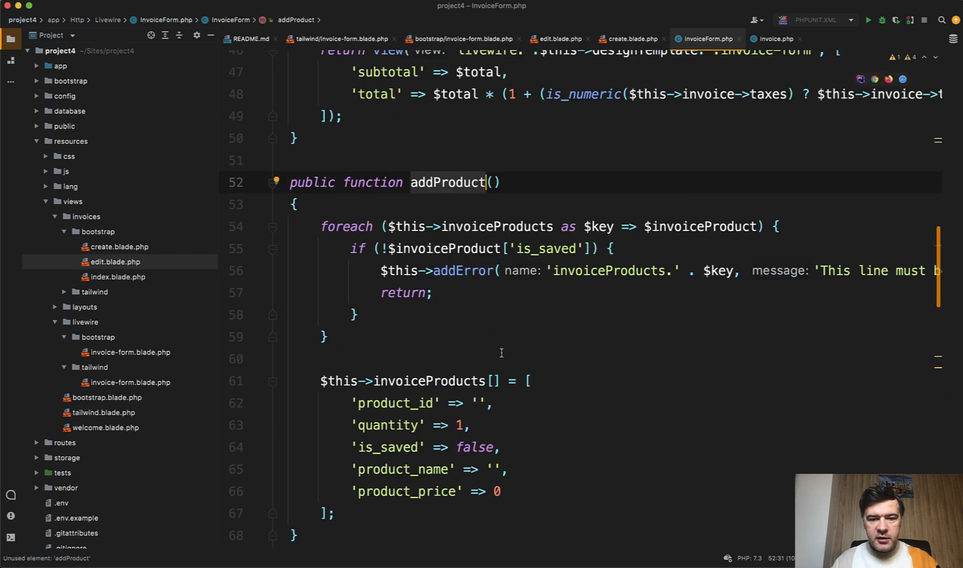
{"action": "left_click", "coordinate": [425, 226]}
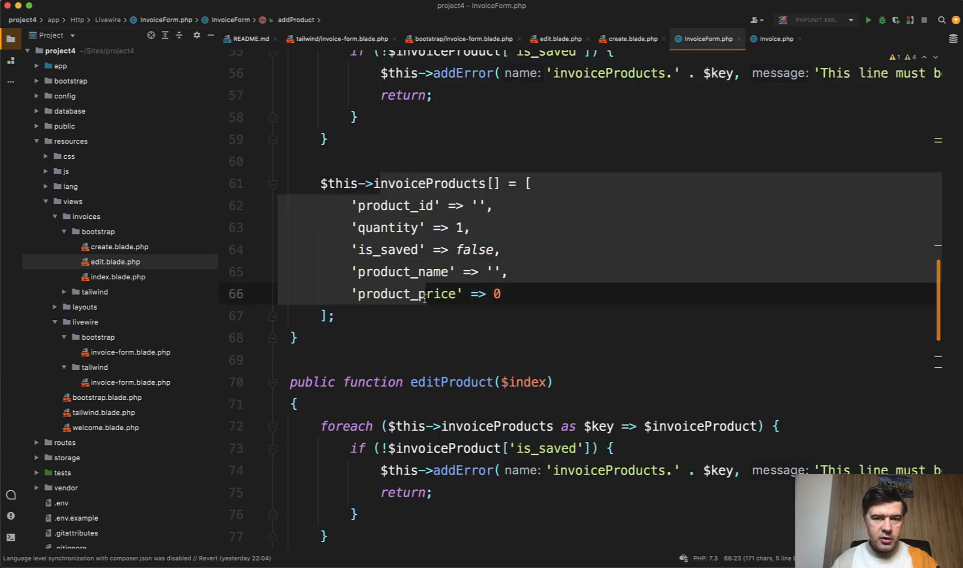
{"action": "scroll", "scroll_direction": "down", "scroll_amount": 3}
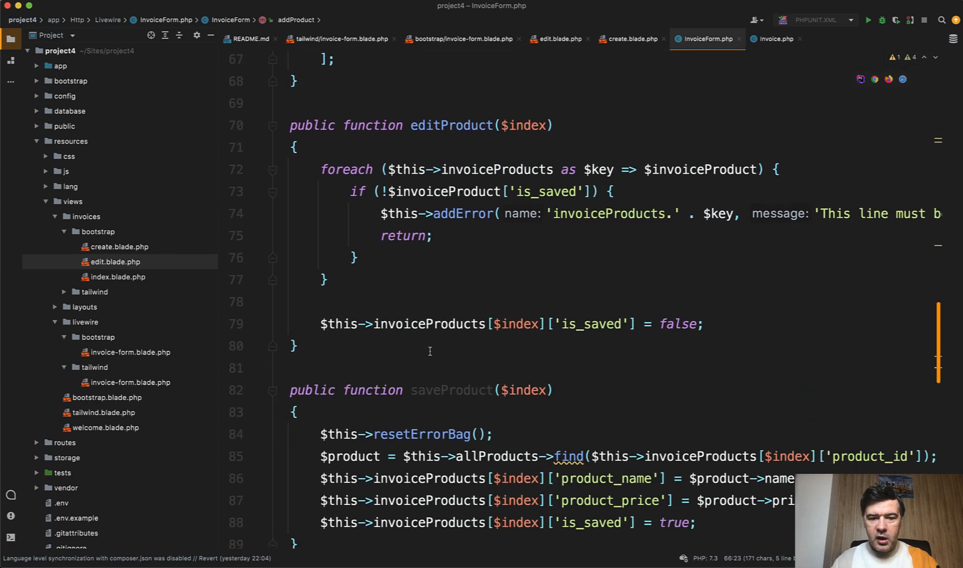
{"action": "scroll", "scroll_direction": "down", "scroll_amount": 3}
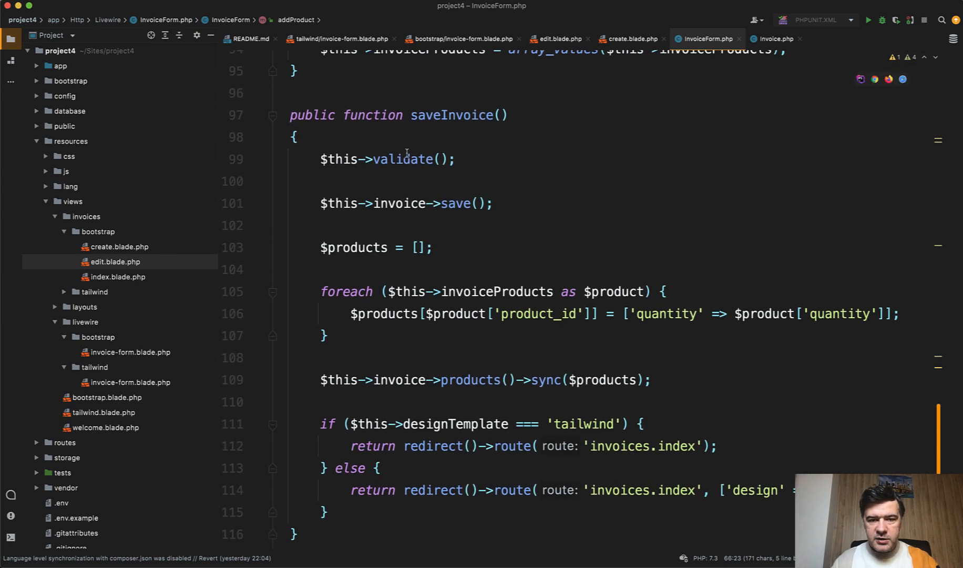
{"action": "left_click", "coordinate": [393, 158]}
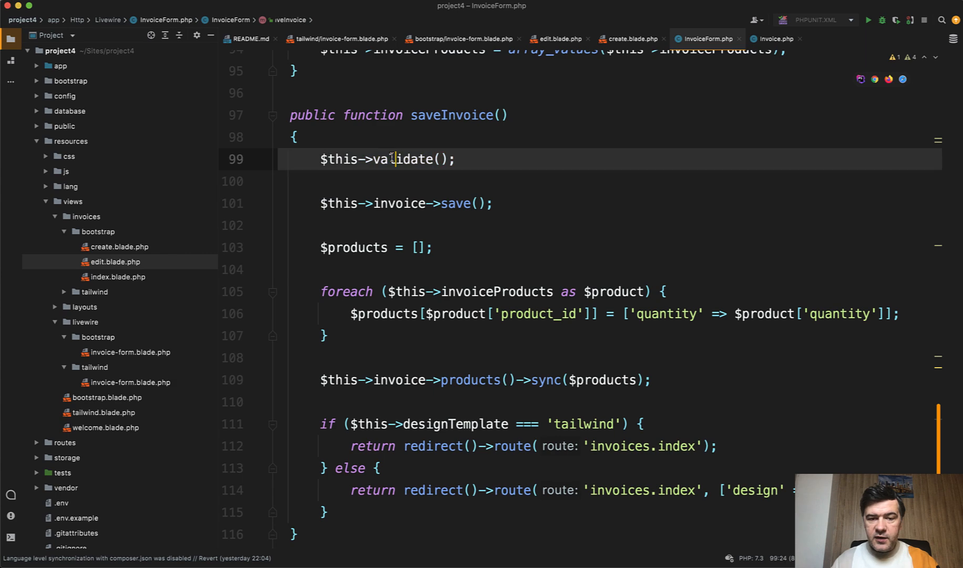
{"action": "scroll", "scroll_direction": "down", "scroll_amount": 3}
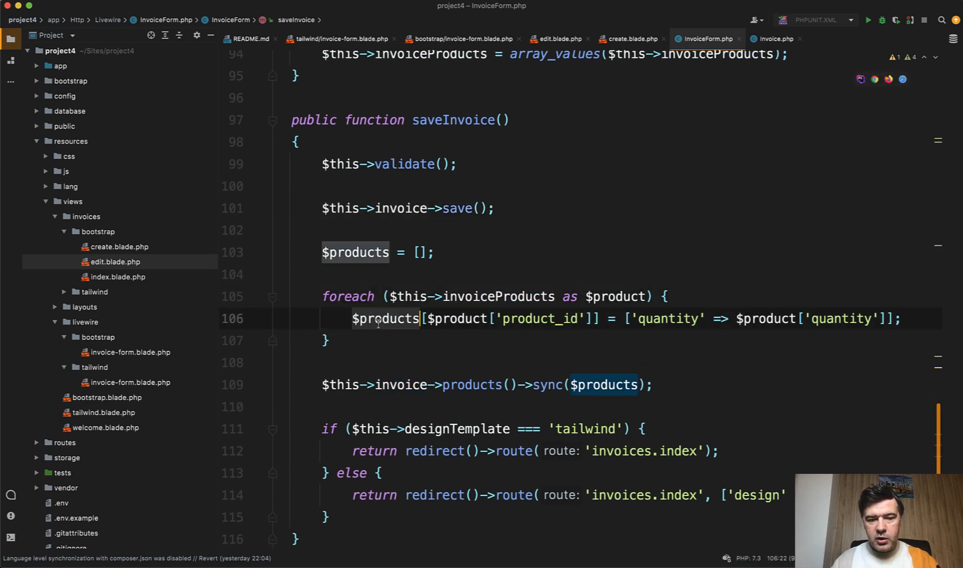
{"action": "scroll", "scroll_direction": "down", "scroll_amount": 3}
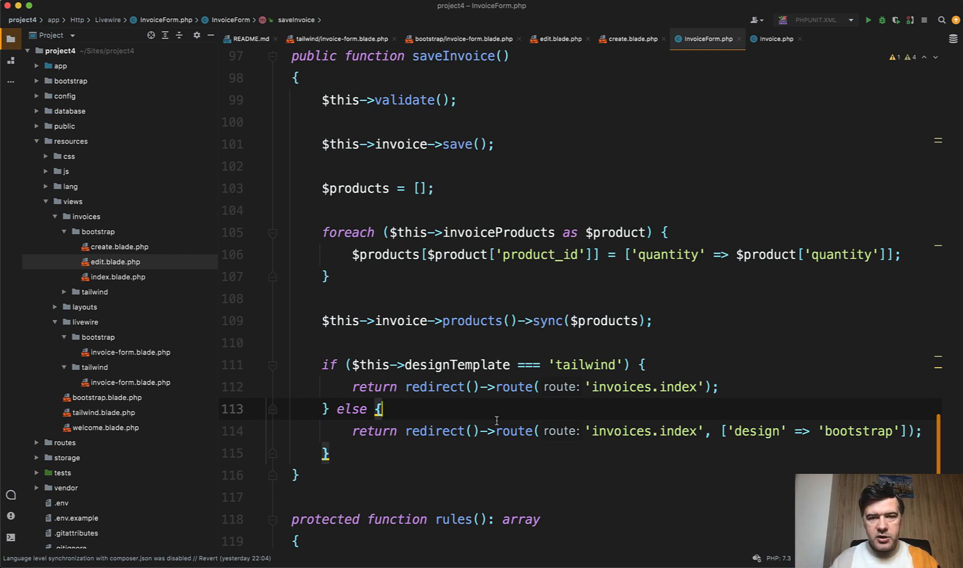
{"action": "mouse_move", "coordinate": [774, 272]}
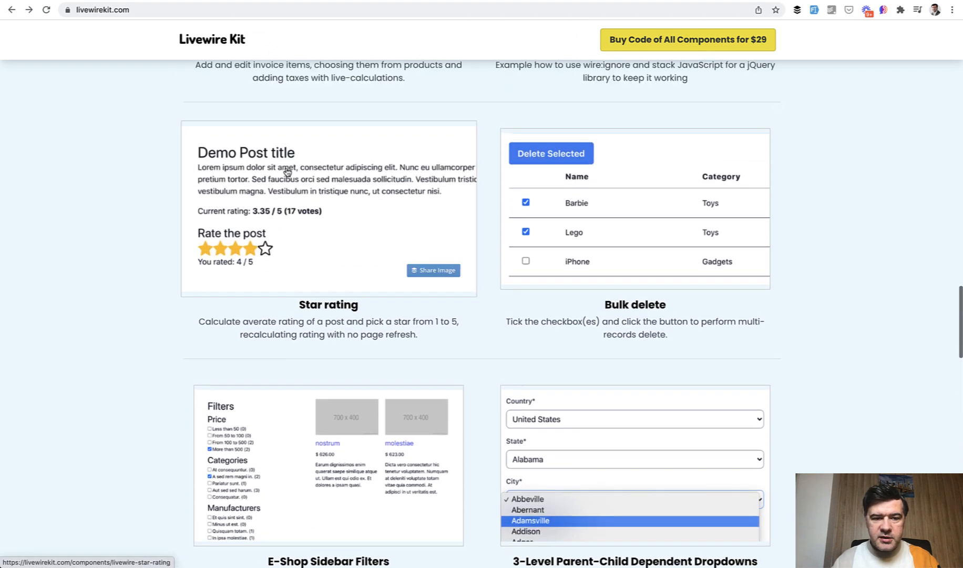
{"action": "scroll", "scroll_direction": "down", "scroll_amount": 3}
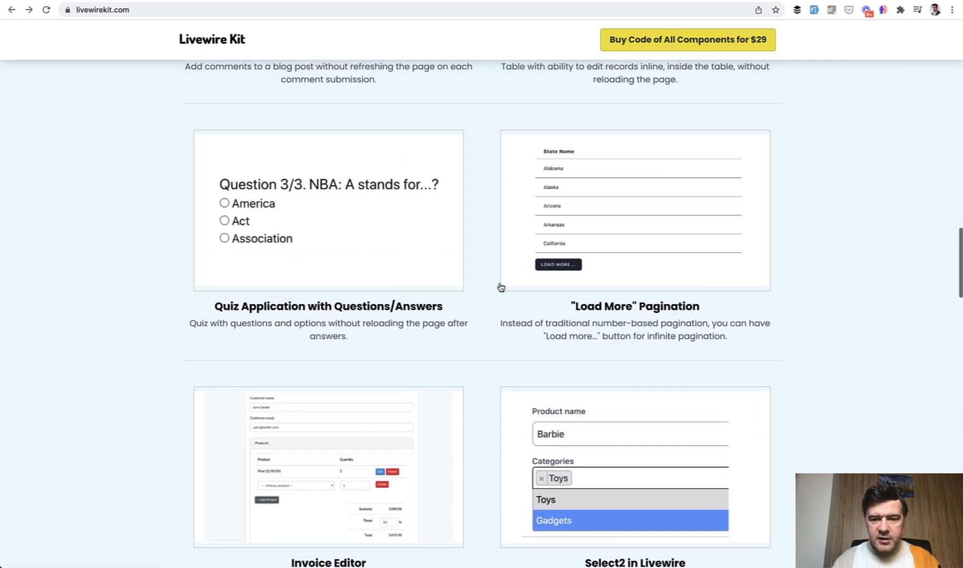
{"action": "scroll", "scroll_direction": "up", "scroll_amount": 3}
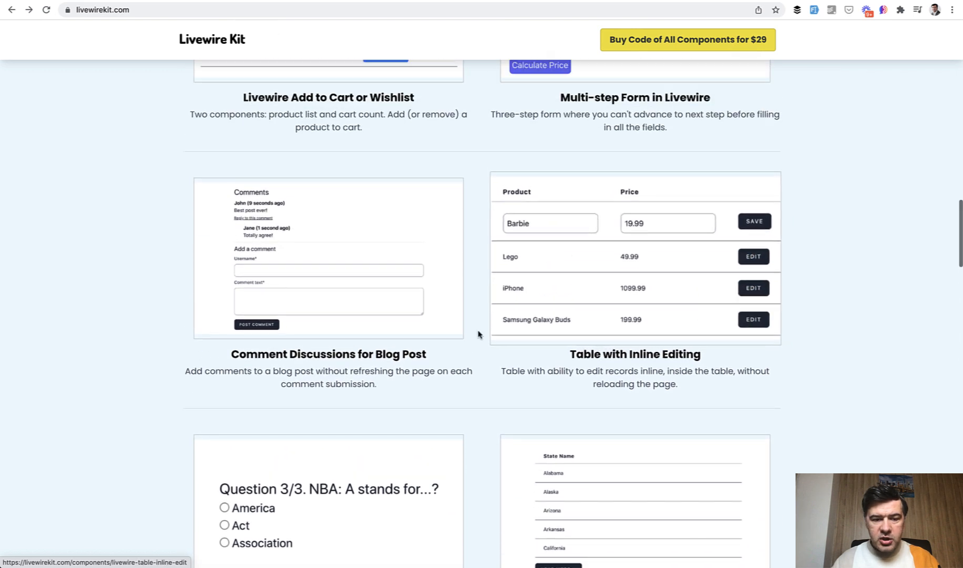